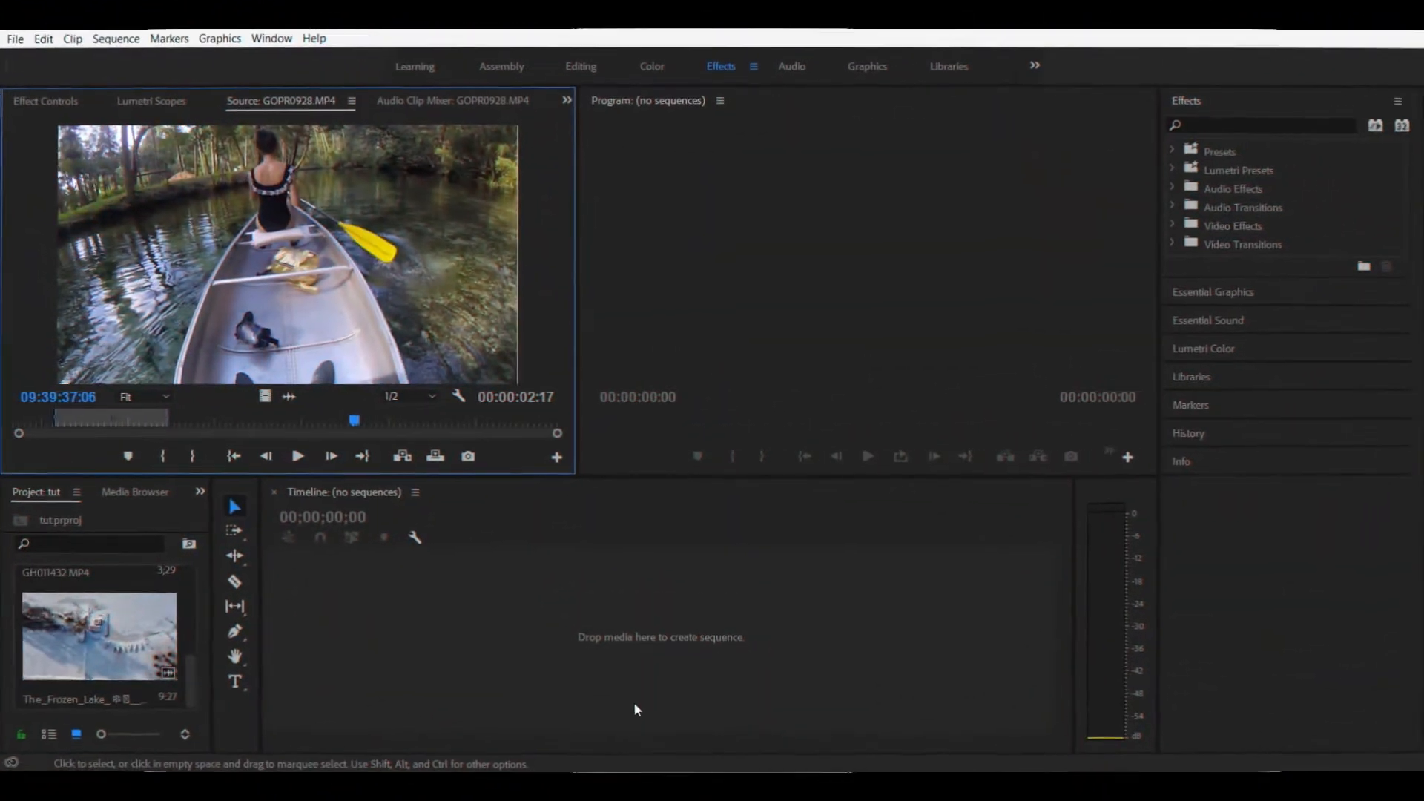
{"action": "mouse_move", "coordinate": [388, 513]}
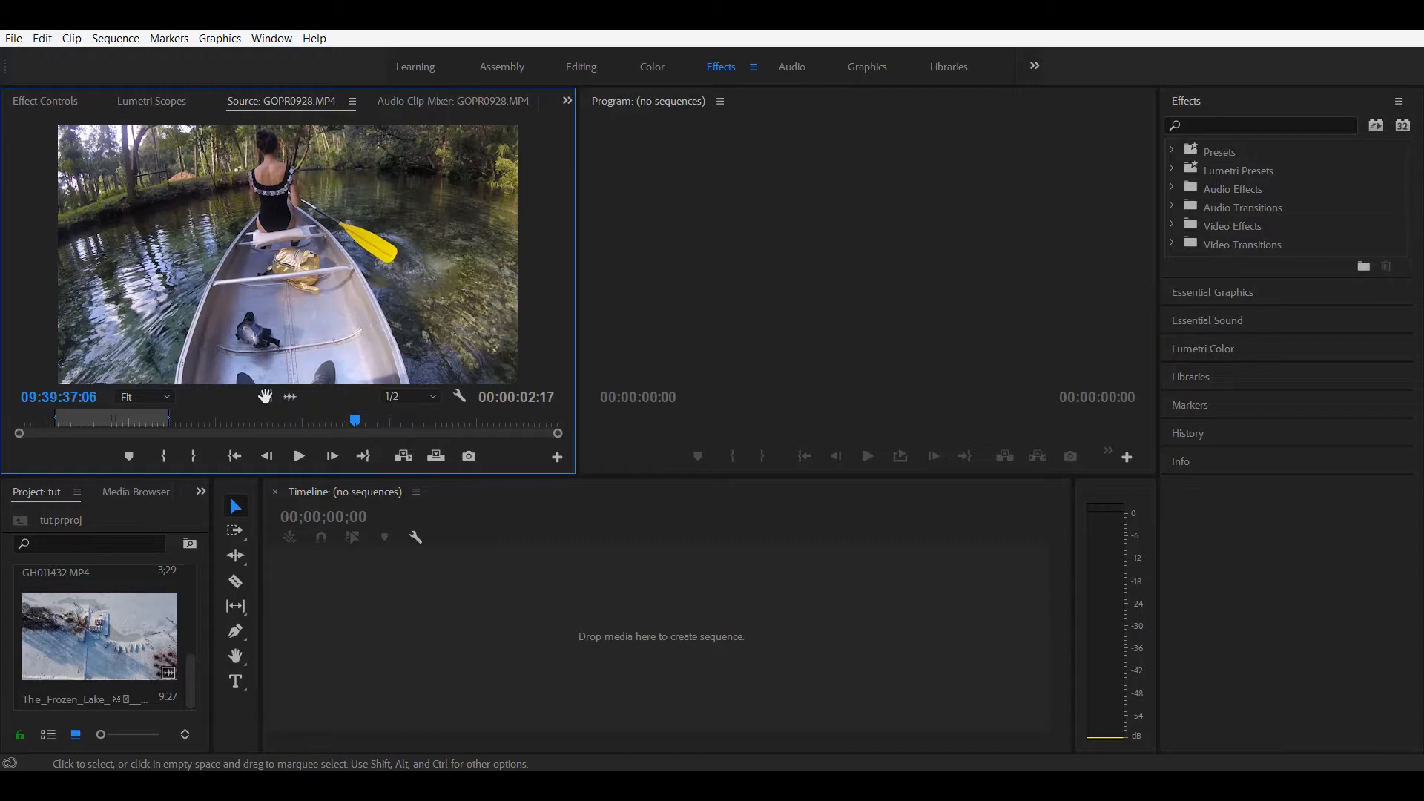
{"action": "mouse_move", "coordinate": [313, 611]}
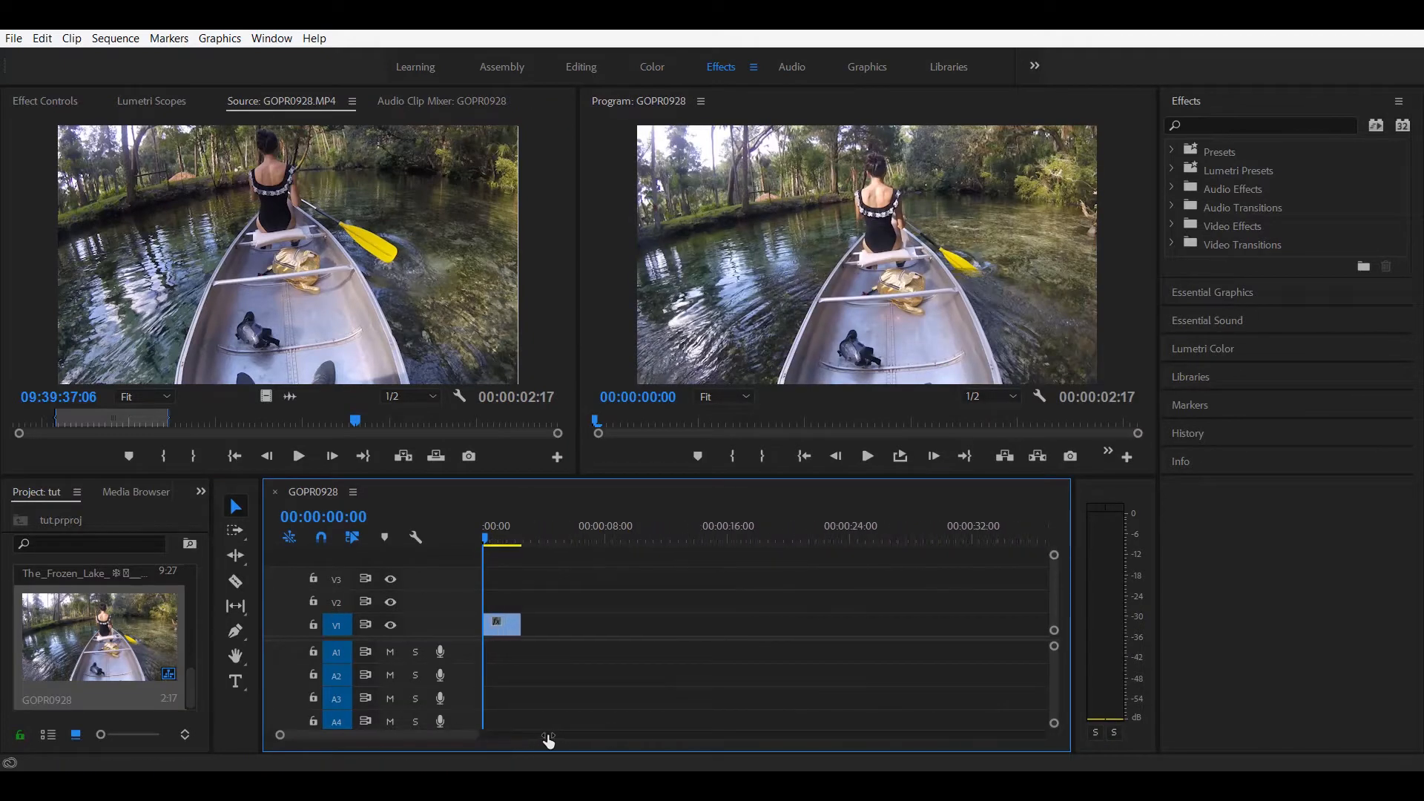
Step: Move the canoe clip GOPR0928 up to V2 and place snorkeling clip GH011432 on V1
{"action": "left_click", "coordinate": [502, 624]}
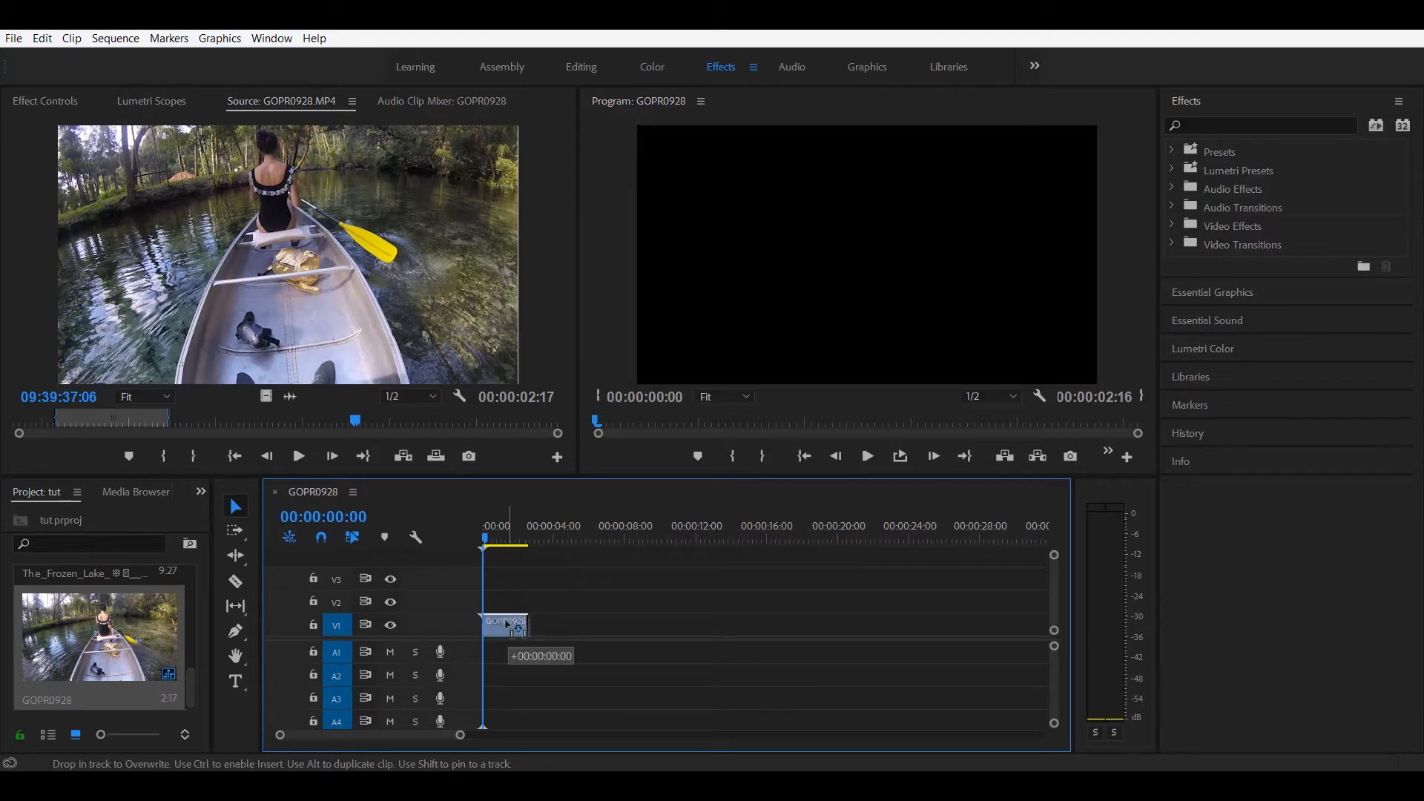
{"action": "left_click_drag", "start_coordinate": [506, 624], "coordinate": [515, 610]}
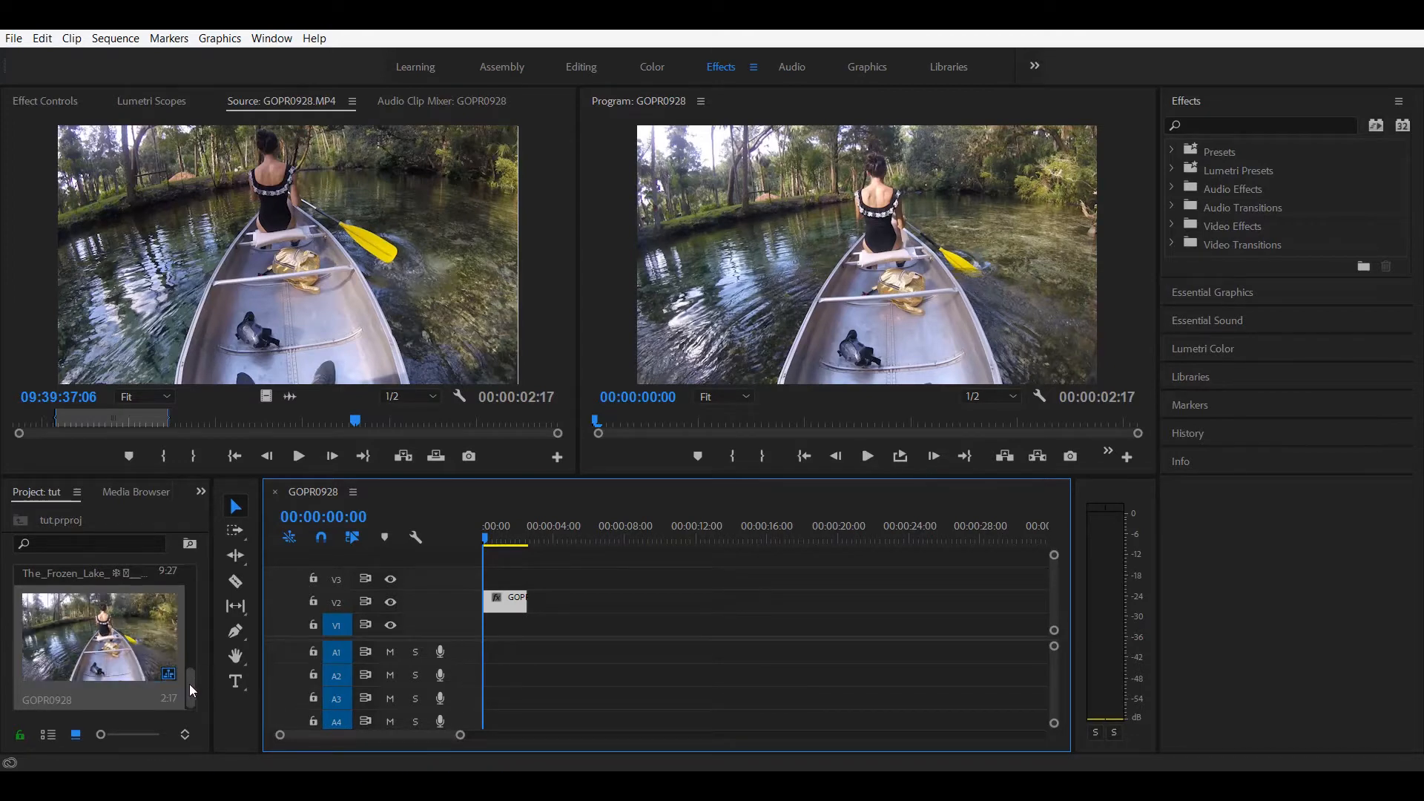
{"action": "scroll", "scroll_direction": "down", "scroll_amount": 3}
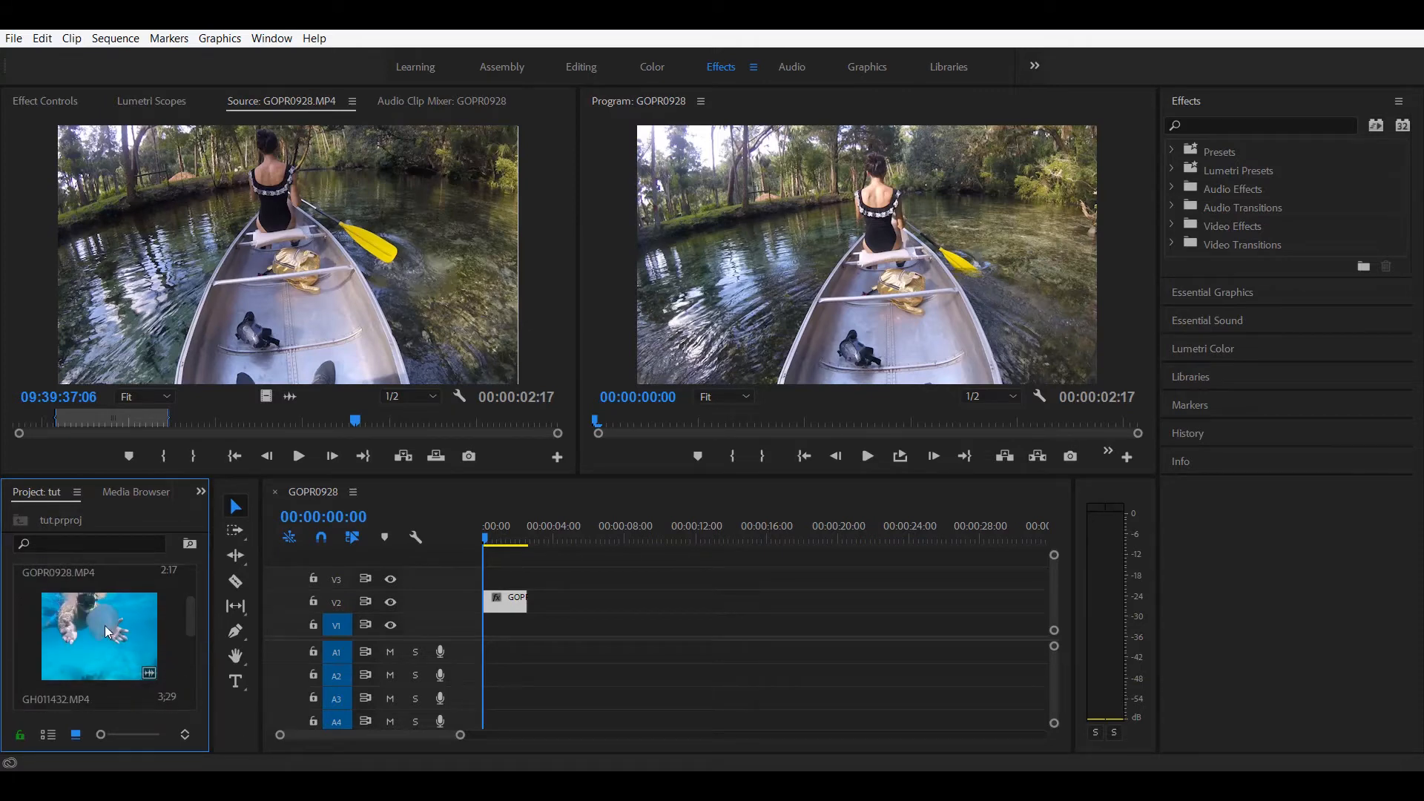
{"action": "double_click", "coordinate": [98, 636]}
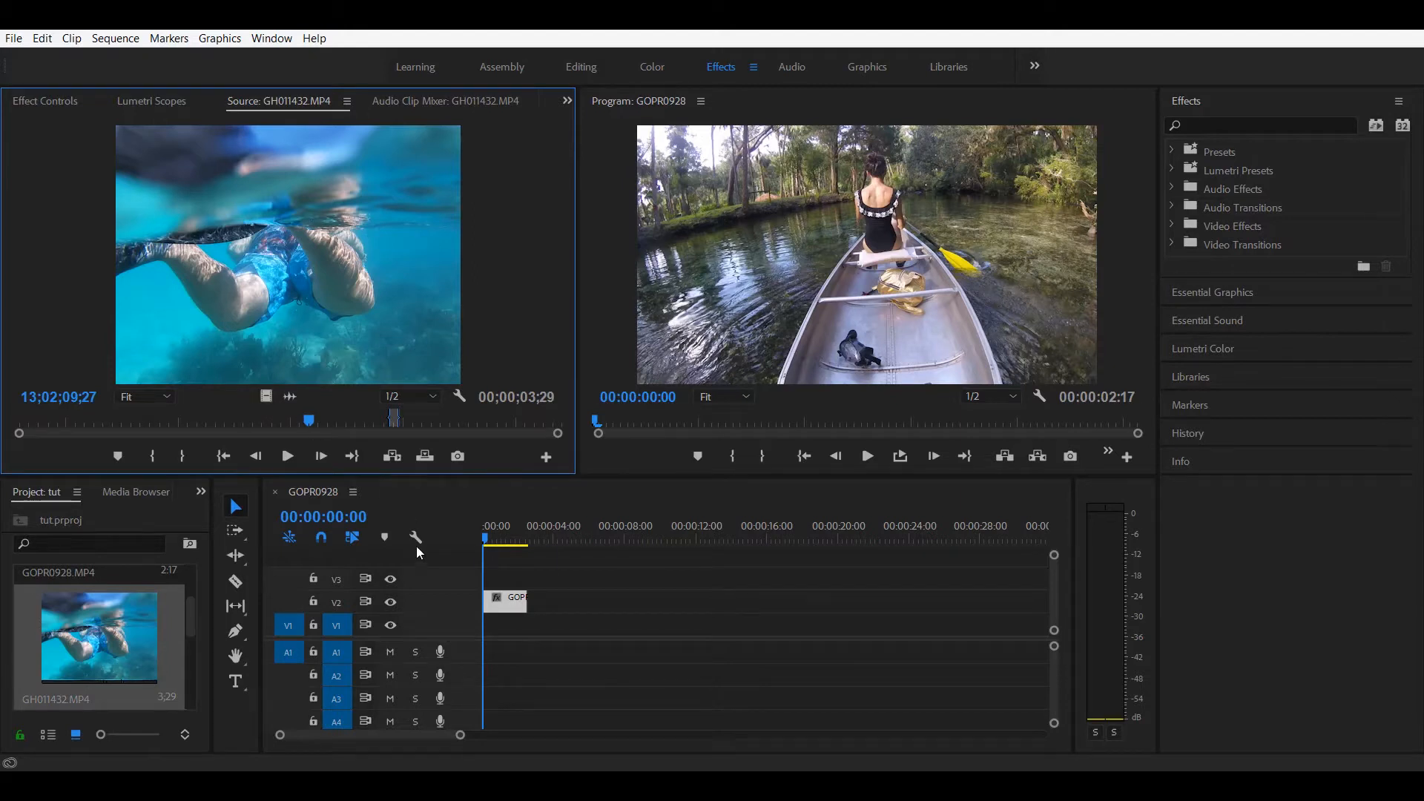
{"action": "left_click_drag", "start_coordinate": [98, 636], "coordinate": [550, 627]}
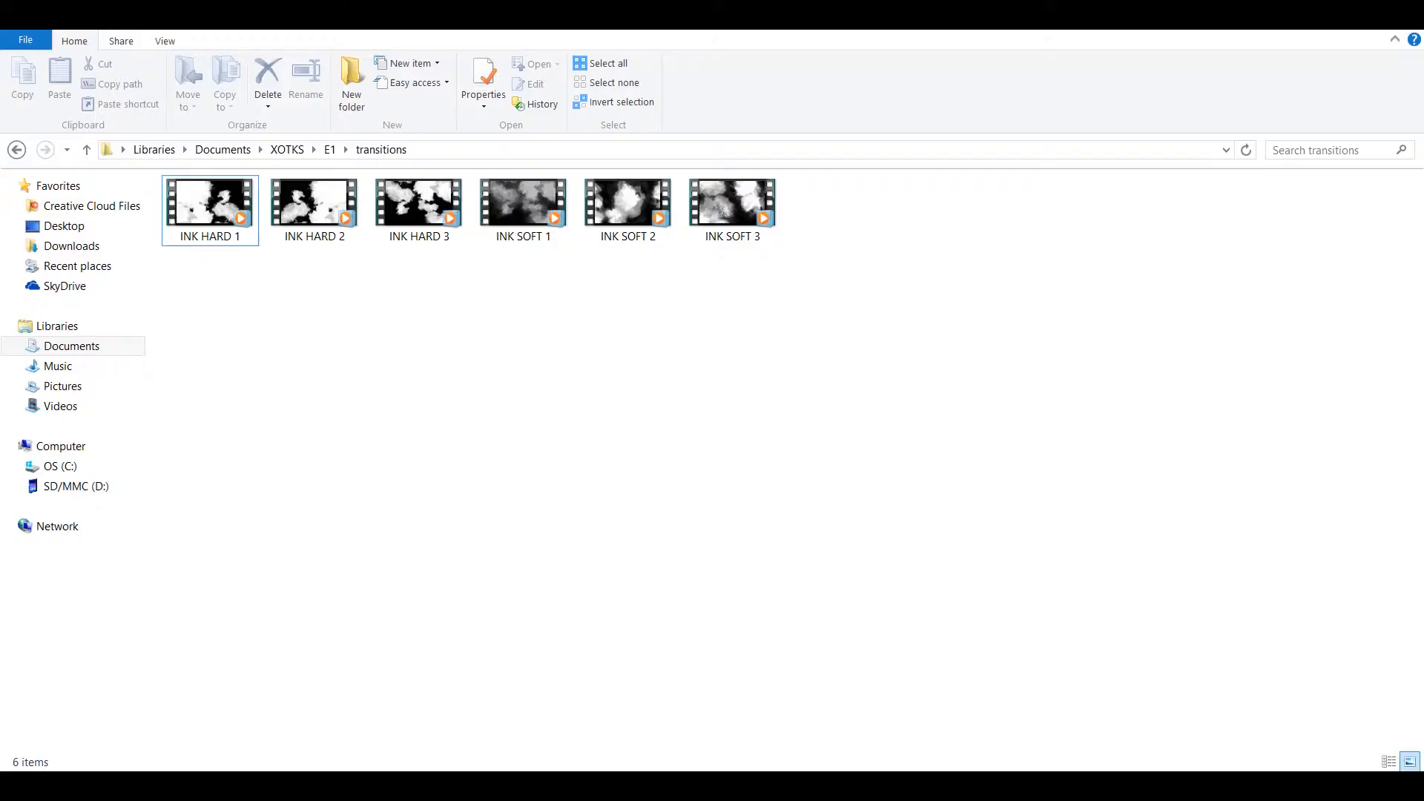
Step: Browse to Documents > XOTKS > E1 > transitions and select INK HARD 1
{"action": "left_click", "coordinate": [209, 201]}
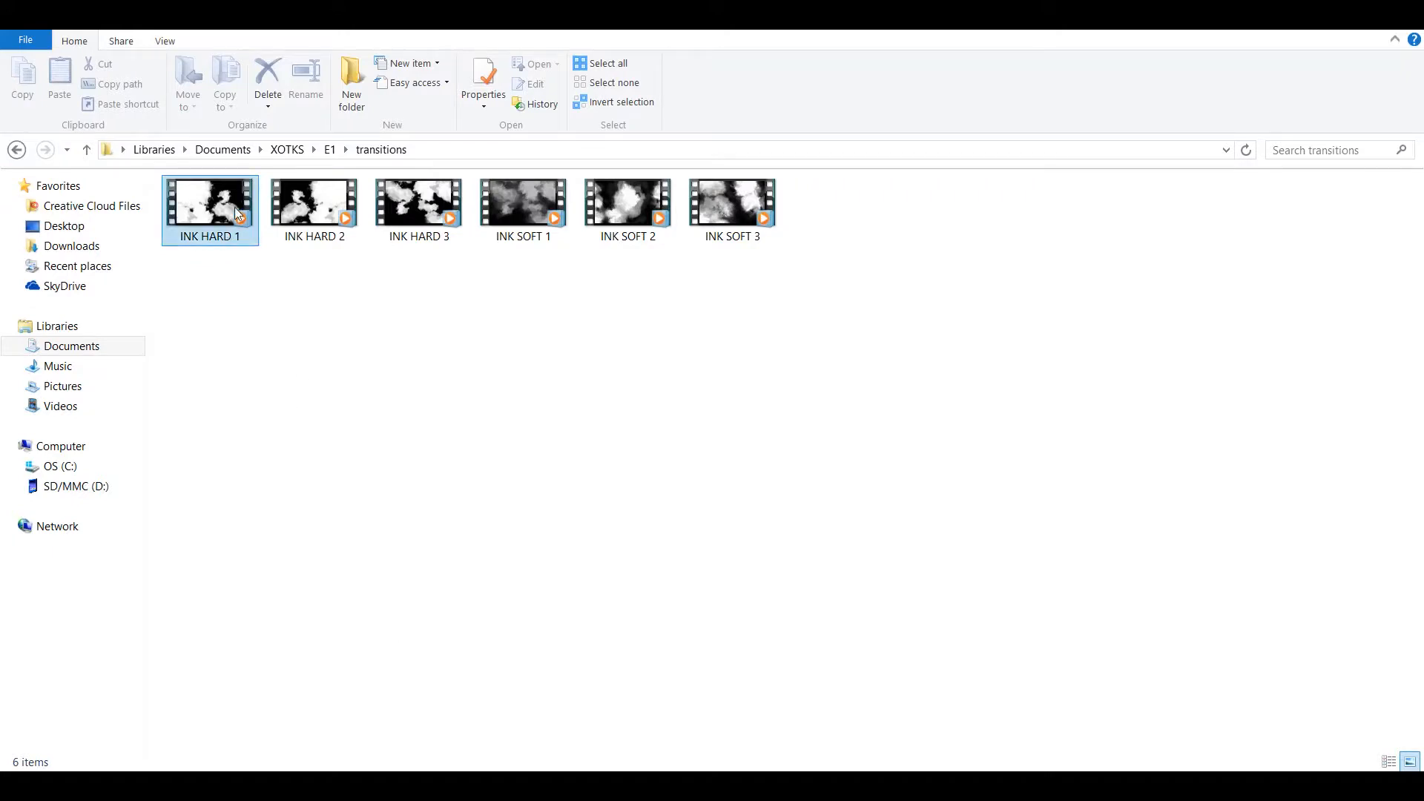
{"action": "left_click", "coordinate": [732, 202]}
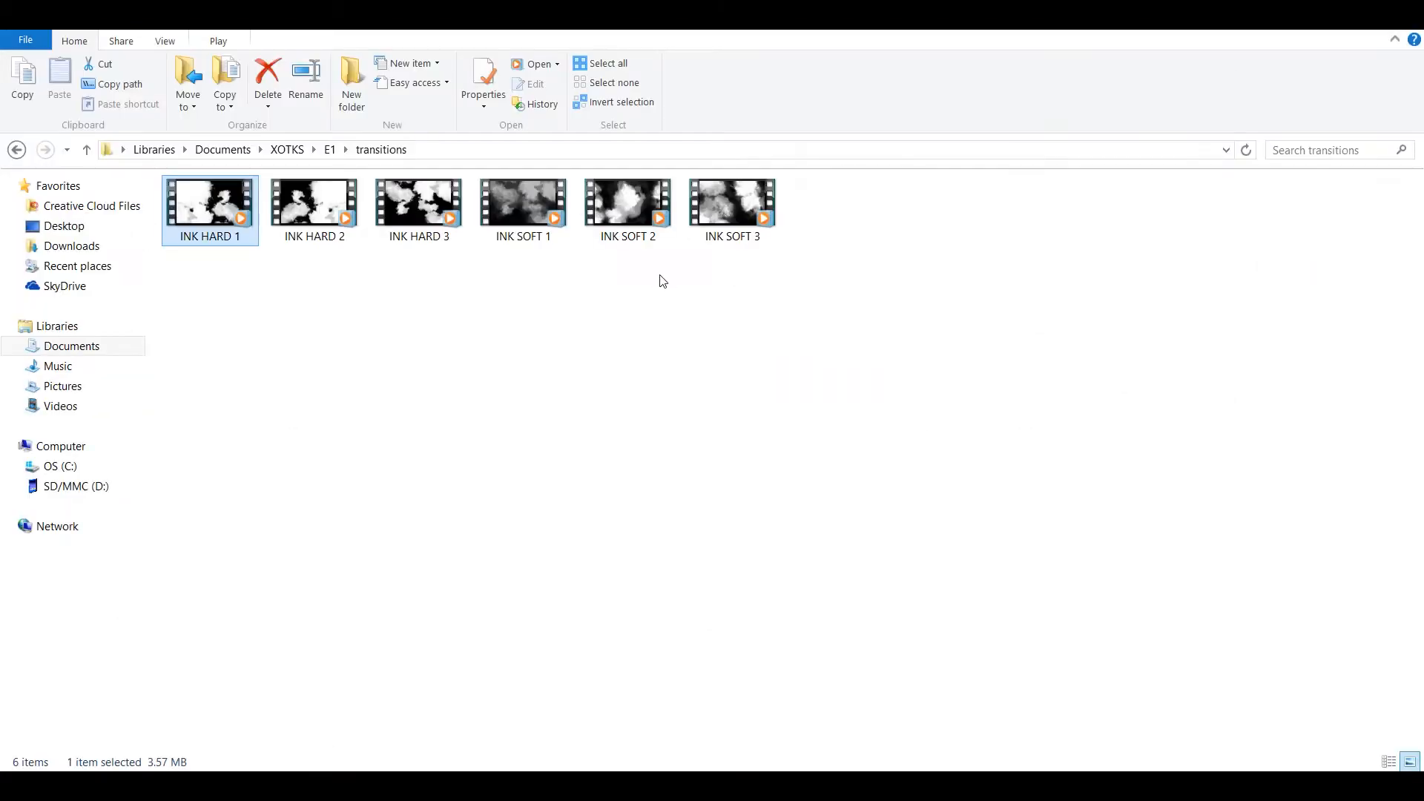
{"action": "double_click", "coordinate": [626, 202]}
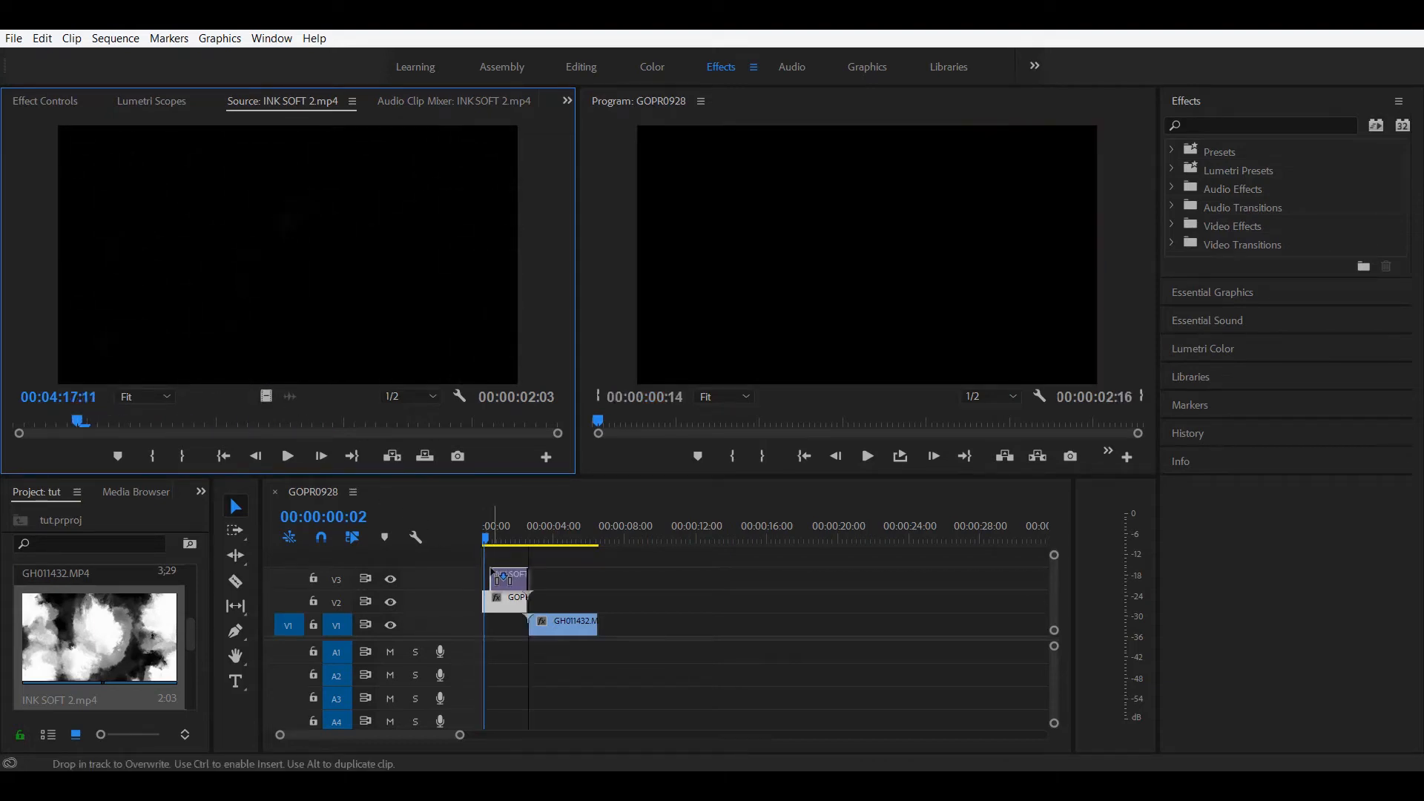
Step: Select the INK SOFT 2 clip on V3 and scrub over the canoe footage
{"action": "left_click", "coordinate": [506, 578]}
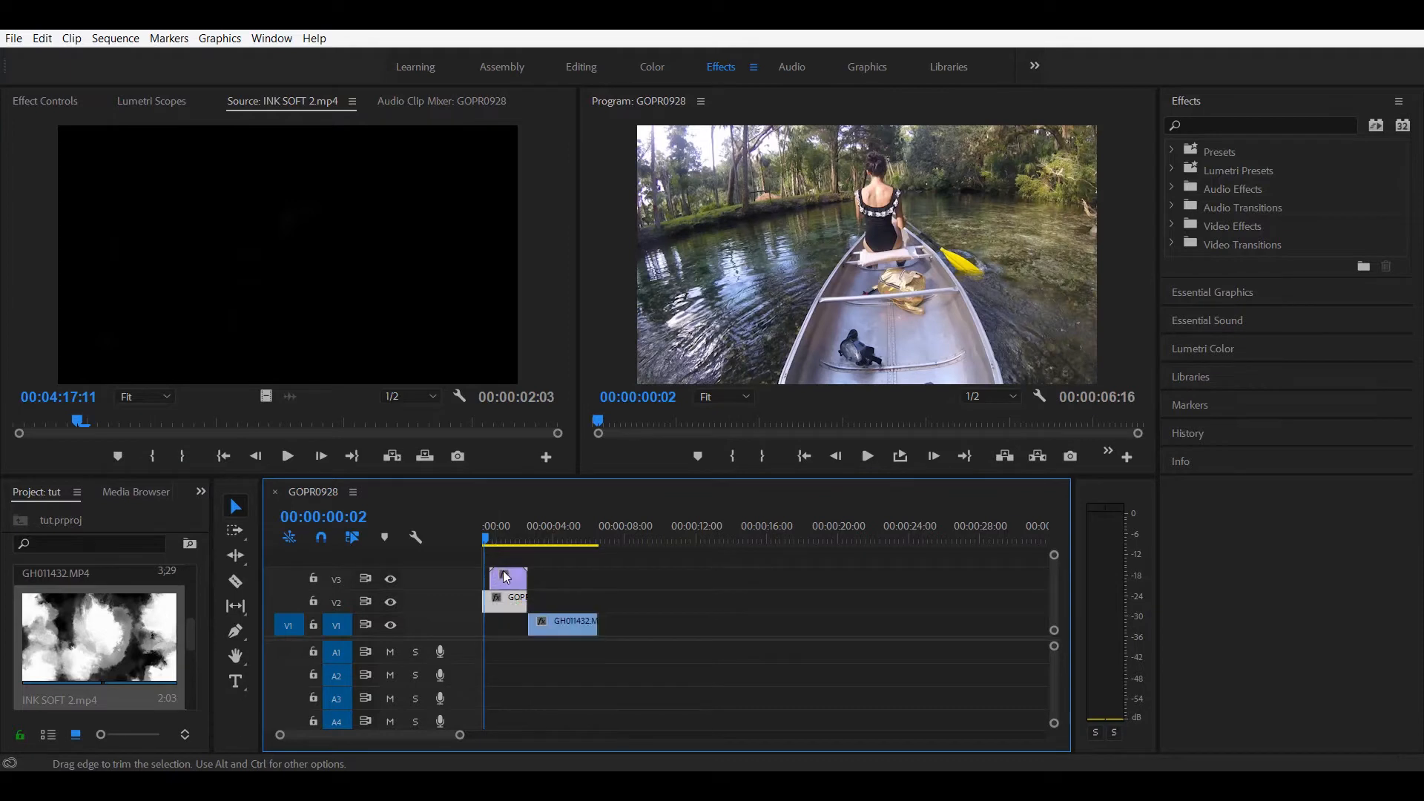
{"action": "mouse_move", "coordinate": [471, 545]}
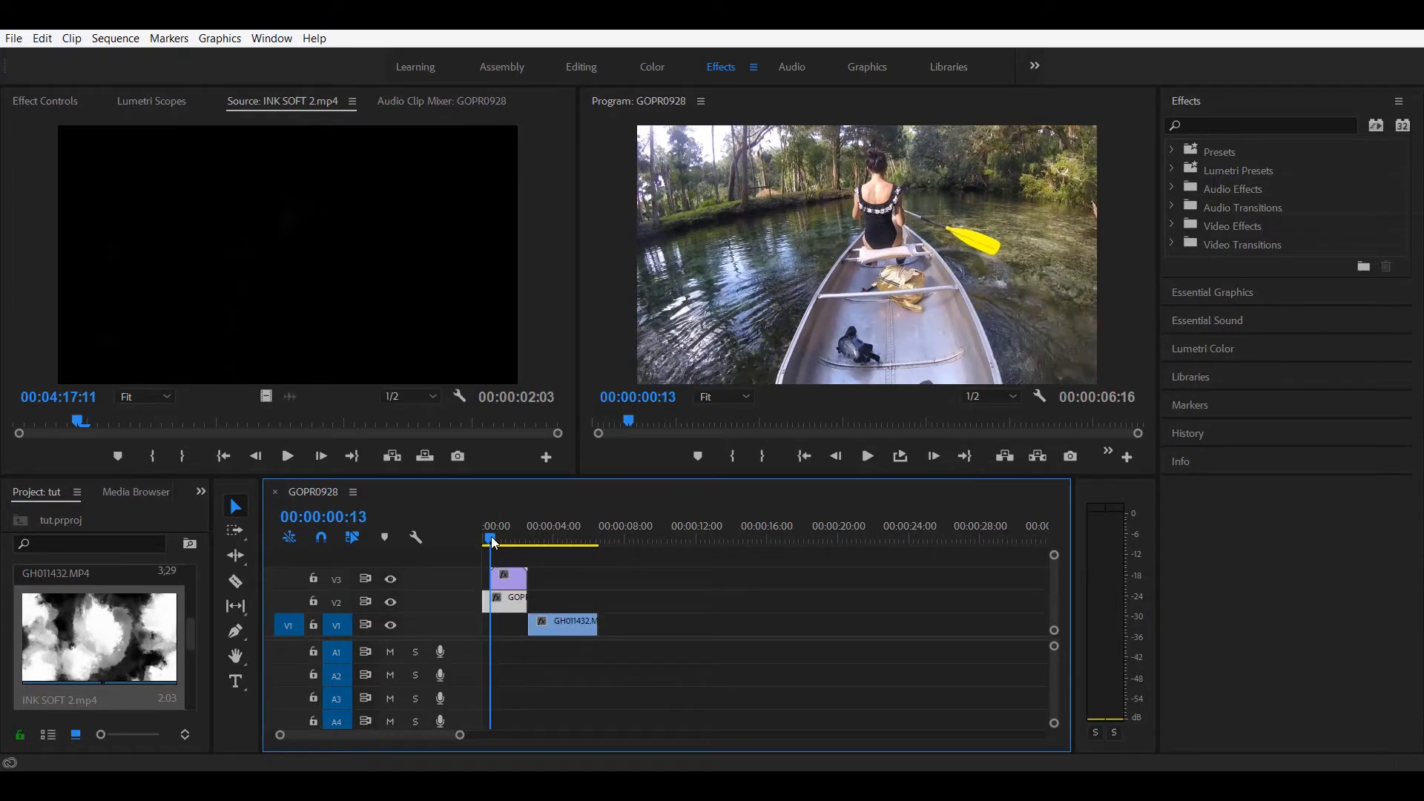
{"action": "left_click_drag", "start_coordinate": [490, 541], "coordinate": [515, 541]}
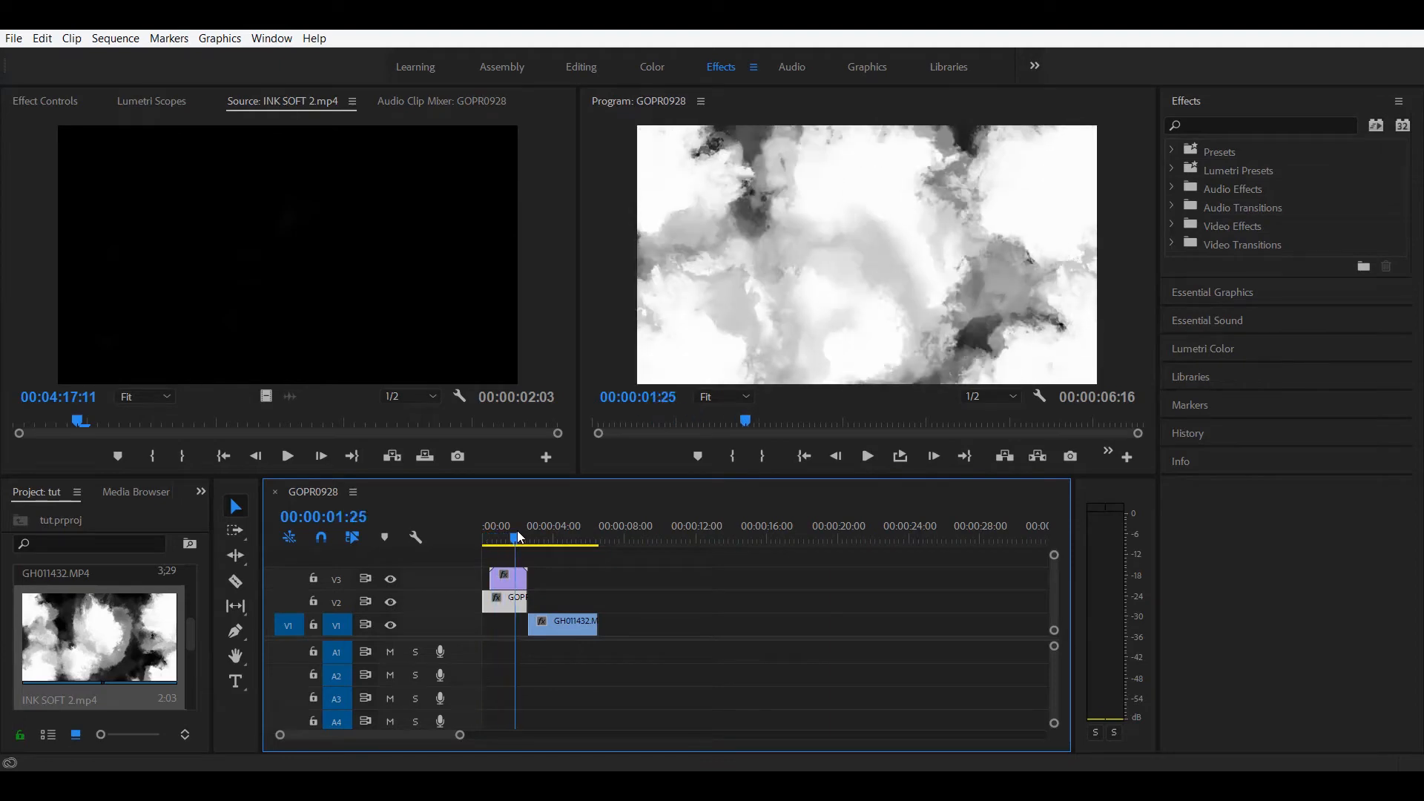
{"action": "left_click", "coordinate": [482, 540]}
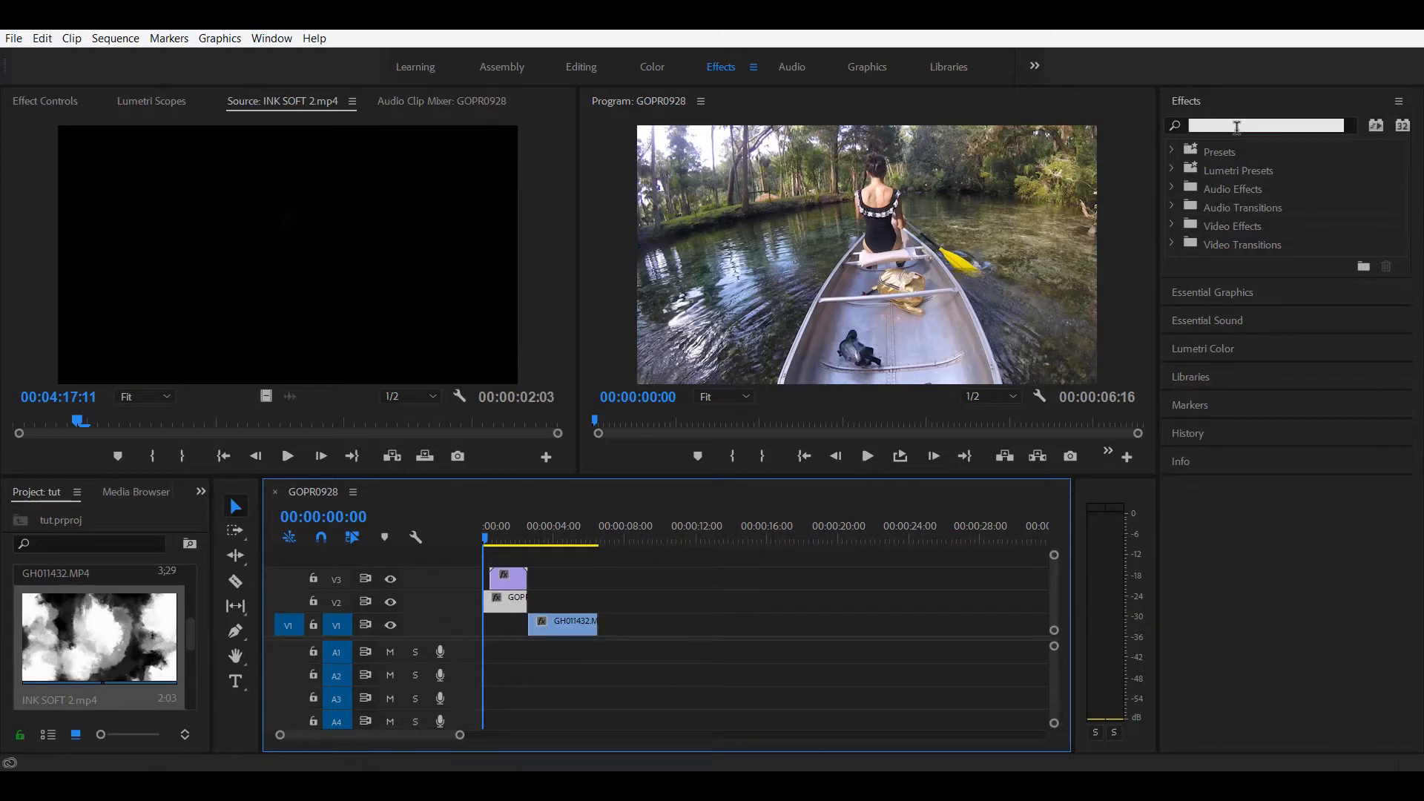
Step: Give GOPR0928 a Track Matte Key using Video 3, Matte Luma, with Reverse ticked
{"action": "type", "text": "track"}
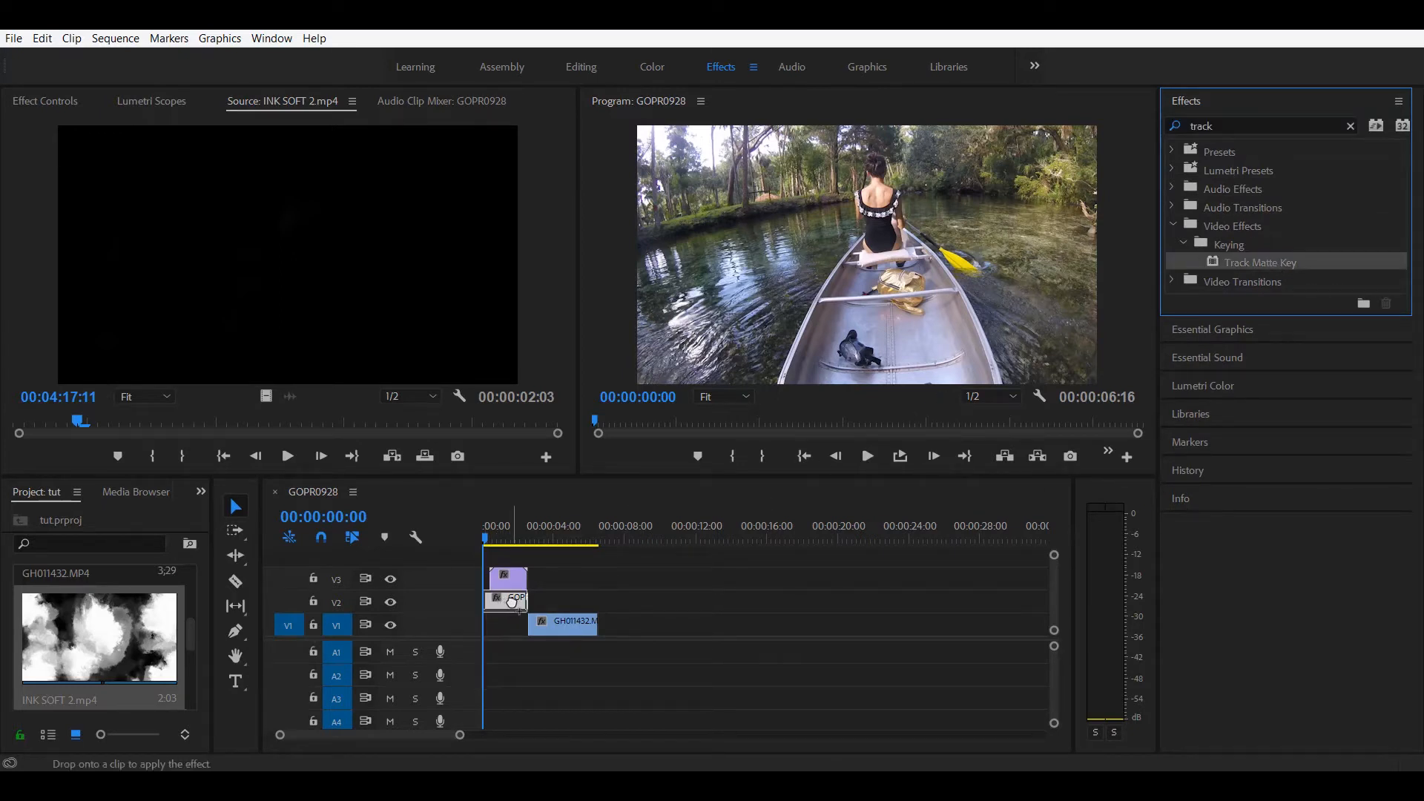
{"action": "mouse_move", "coordinate": [509, 601]}
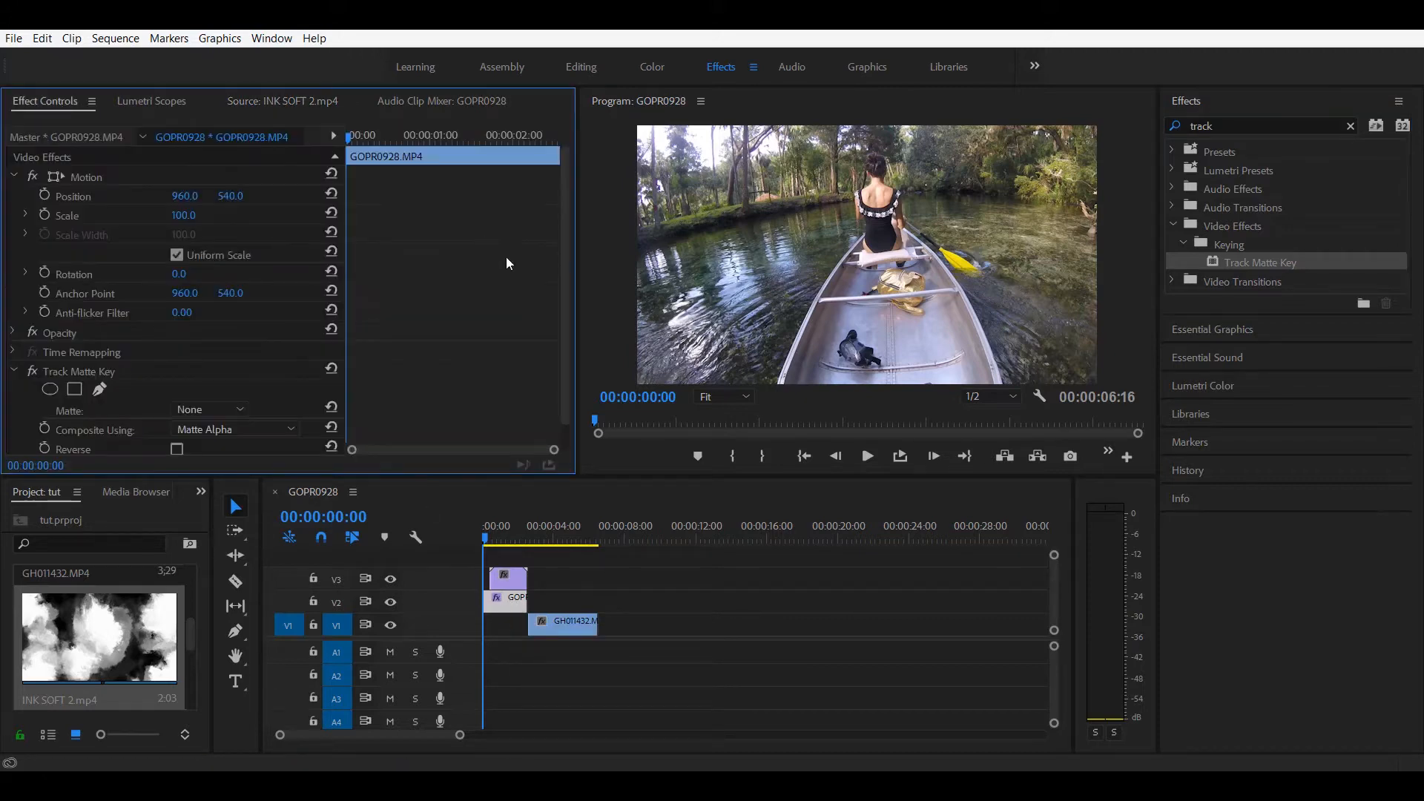
{"action": "scroll", "scroll_direction": "down", "scroll_amount": 3}
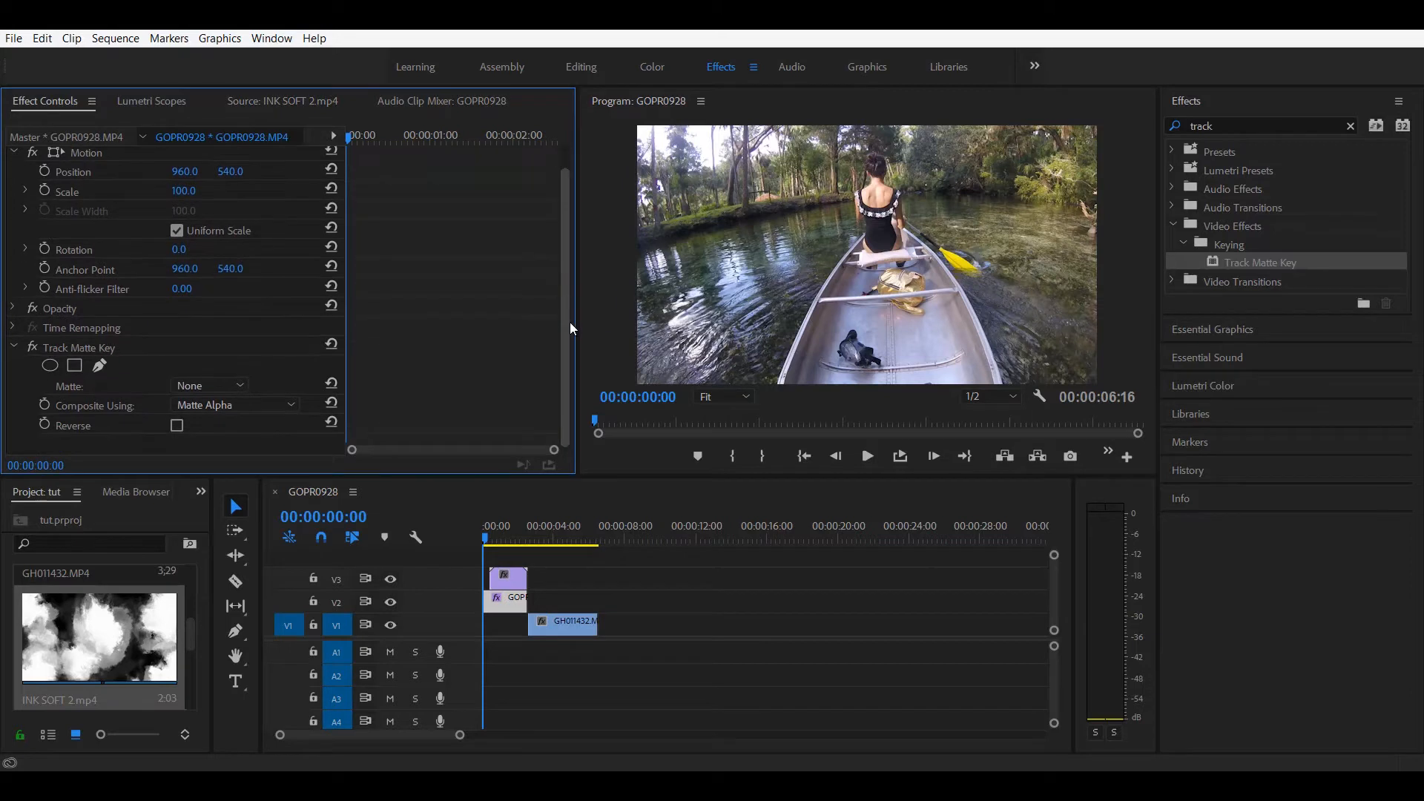
{"action": "mouse_move", "coordinate": [202, 383]}
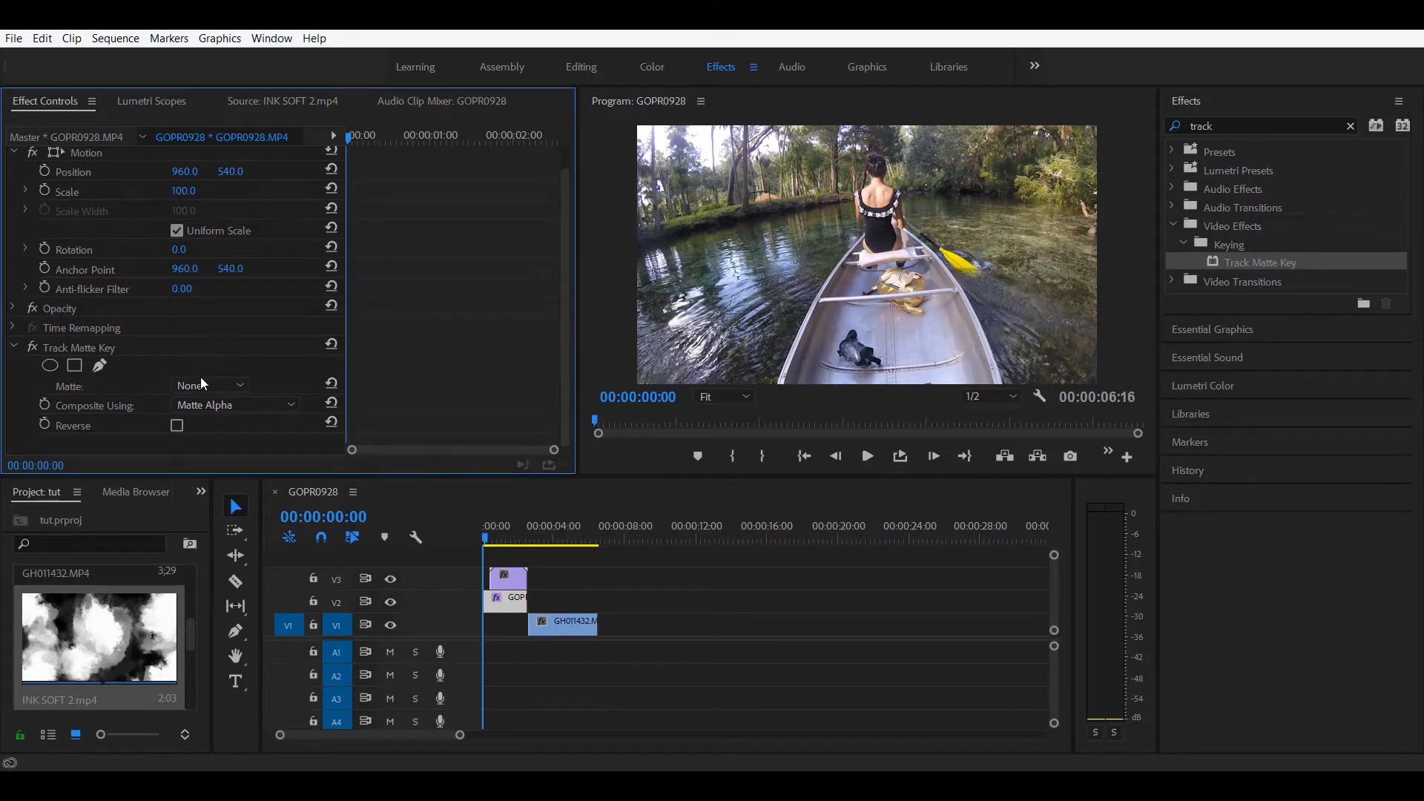
{"action": "left_click", "coordinate": [208, 385]}
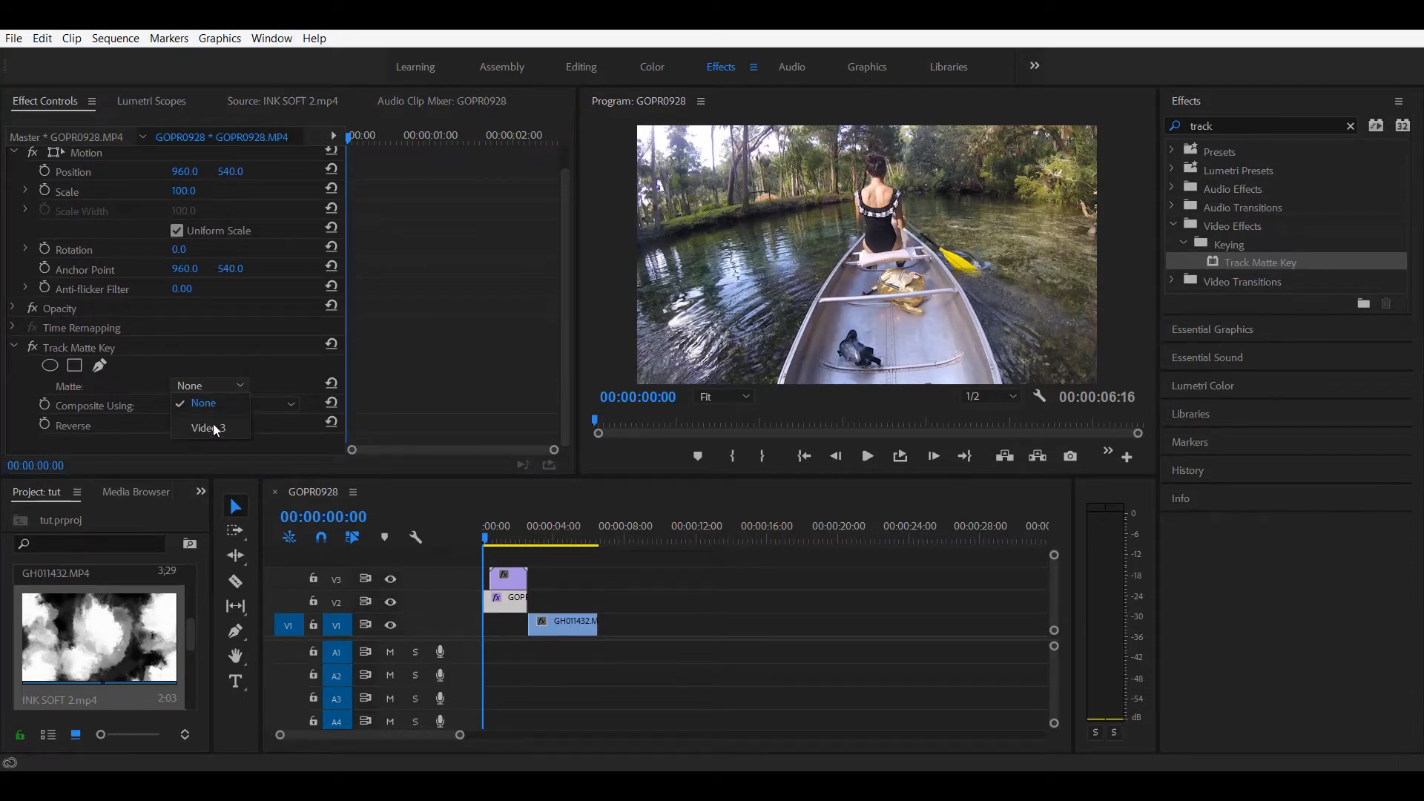
{"action": "left_click", "coordinate": [207, 428]}
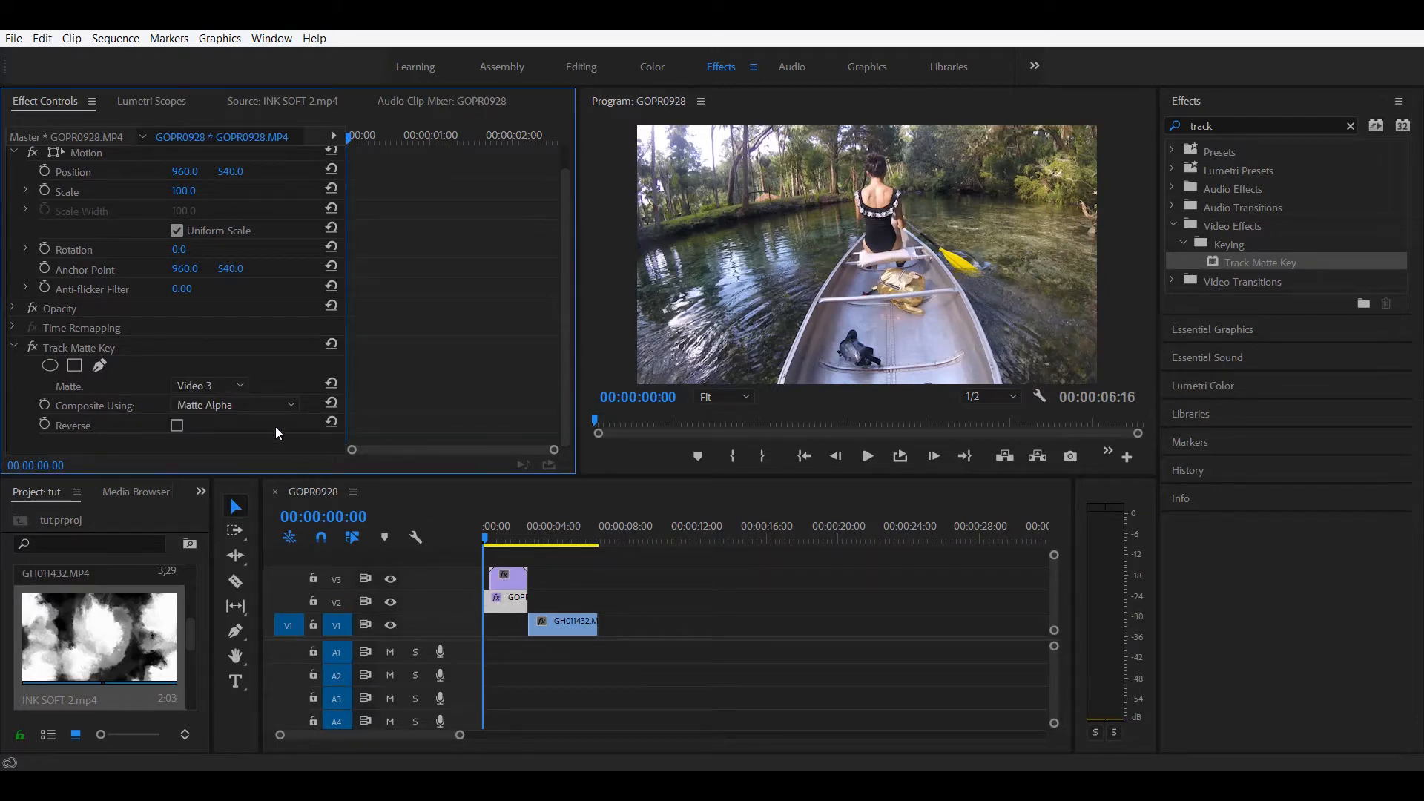
{"action": "left_click", "coordinate": [235, 405]}
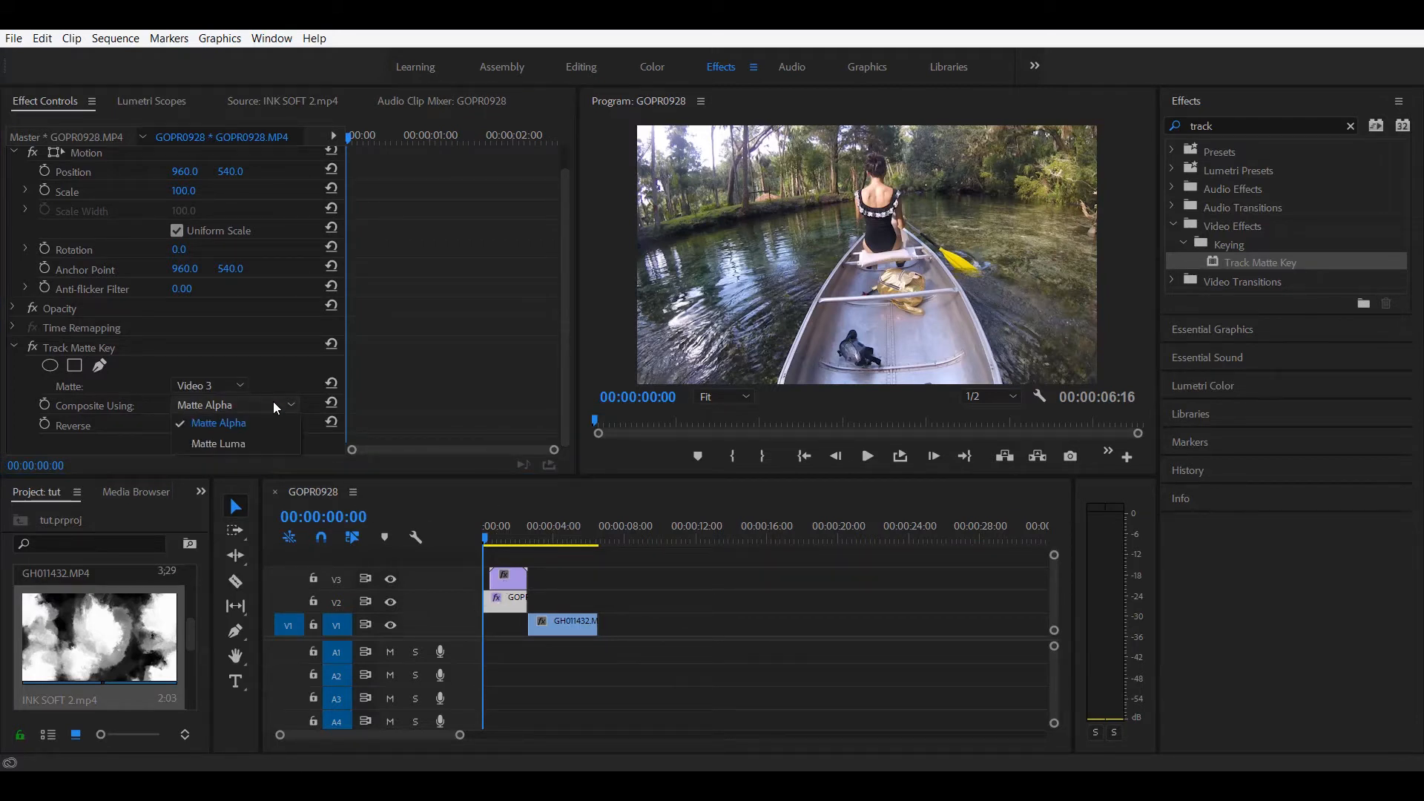
{"action": "left_click", "coordinate": [218, 443]}
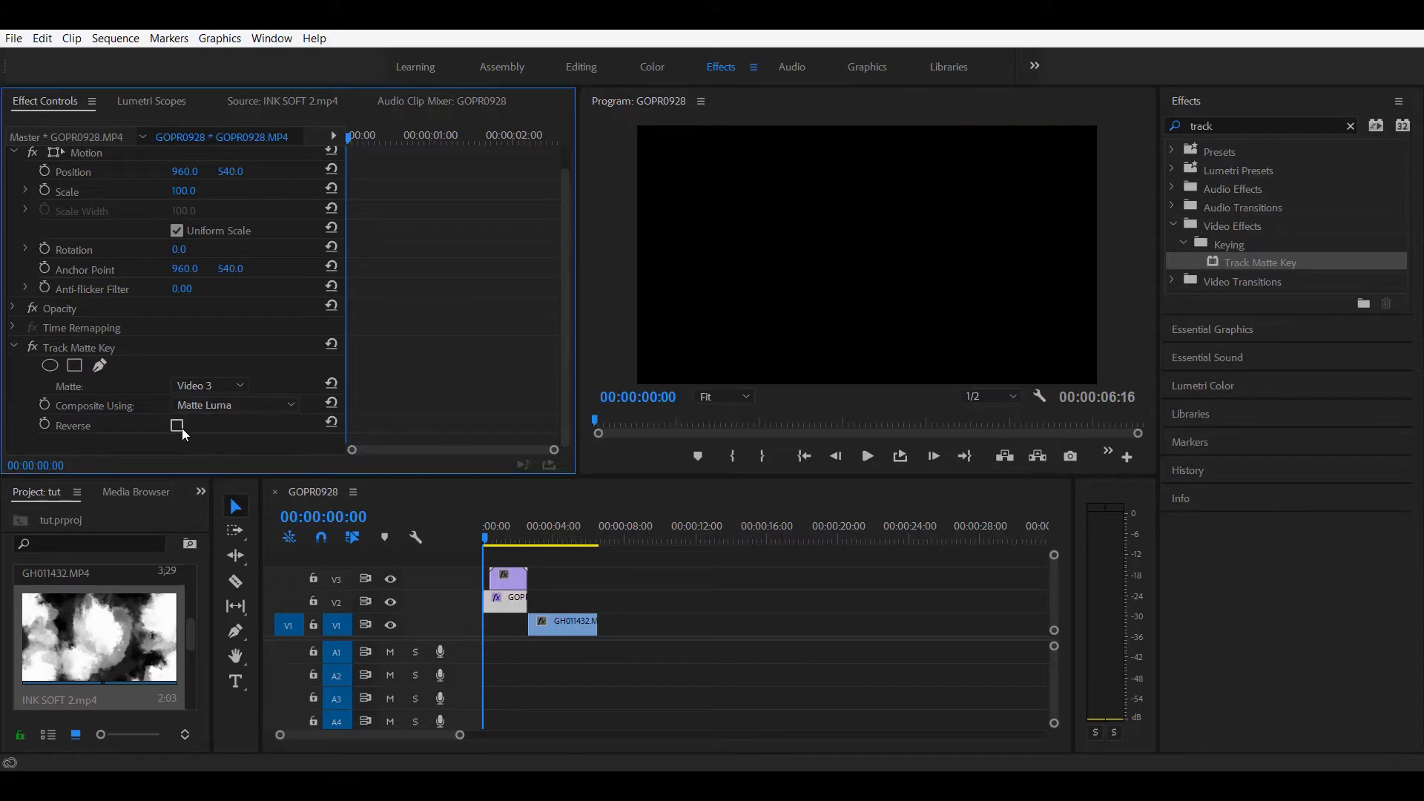
{"action": "left_click", "coordinate": [177, 425]}
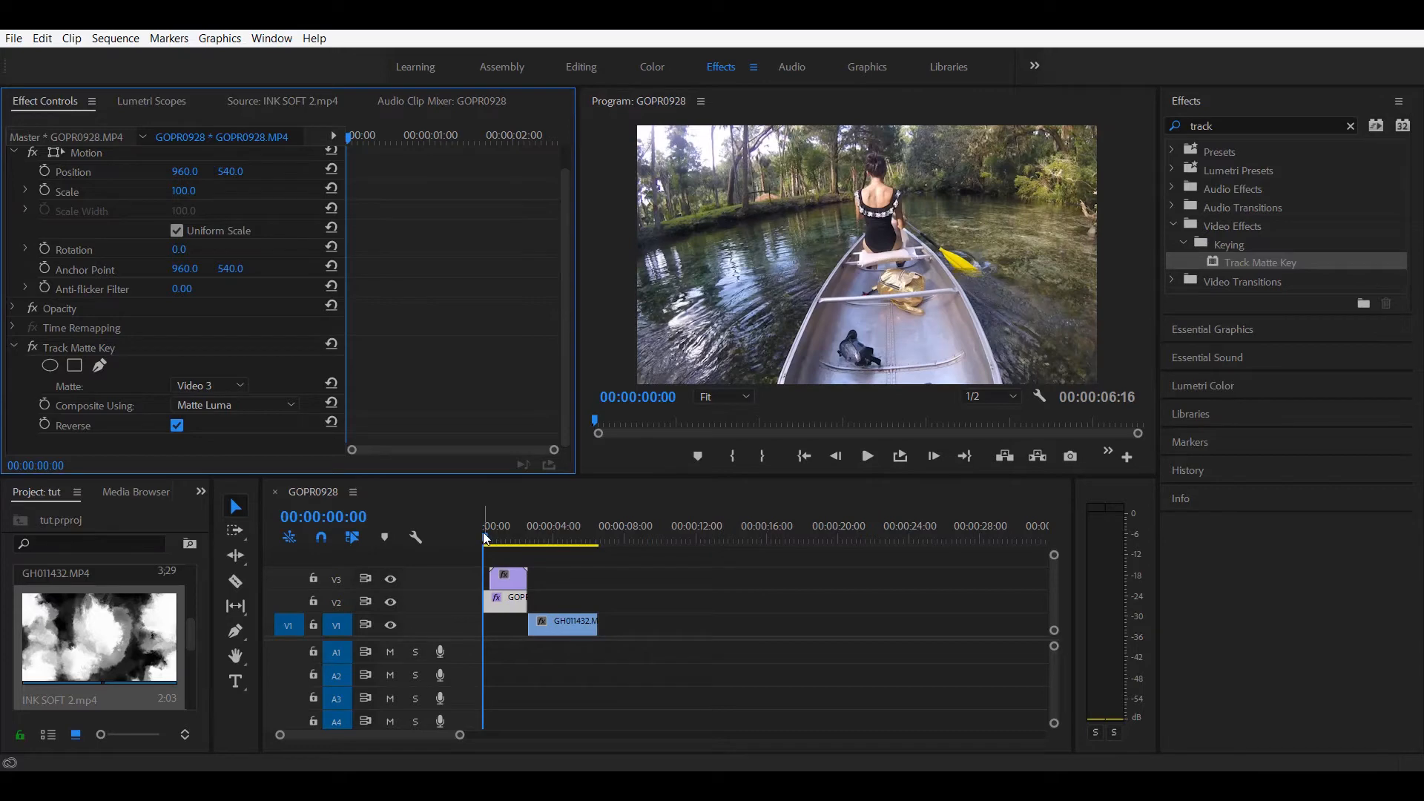
{"action": "left_click", "coordinate": [490, 541]}
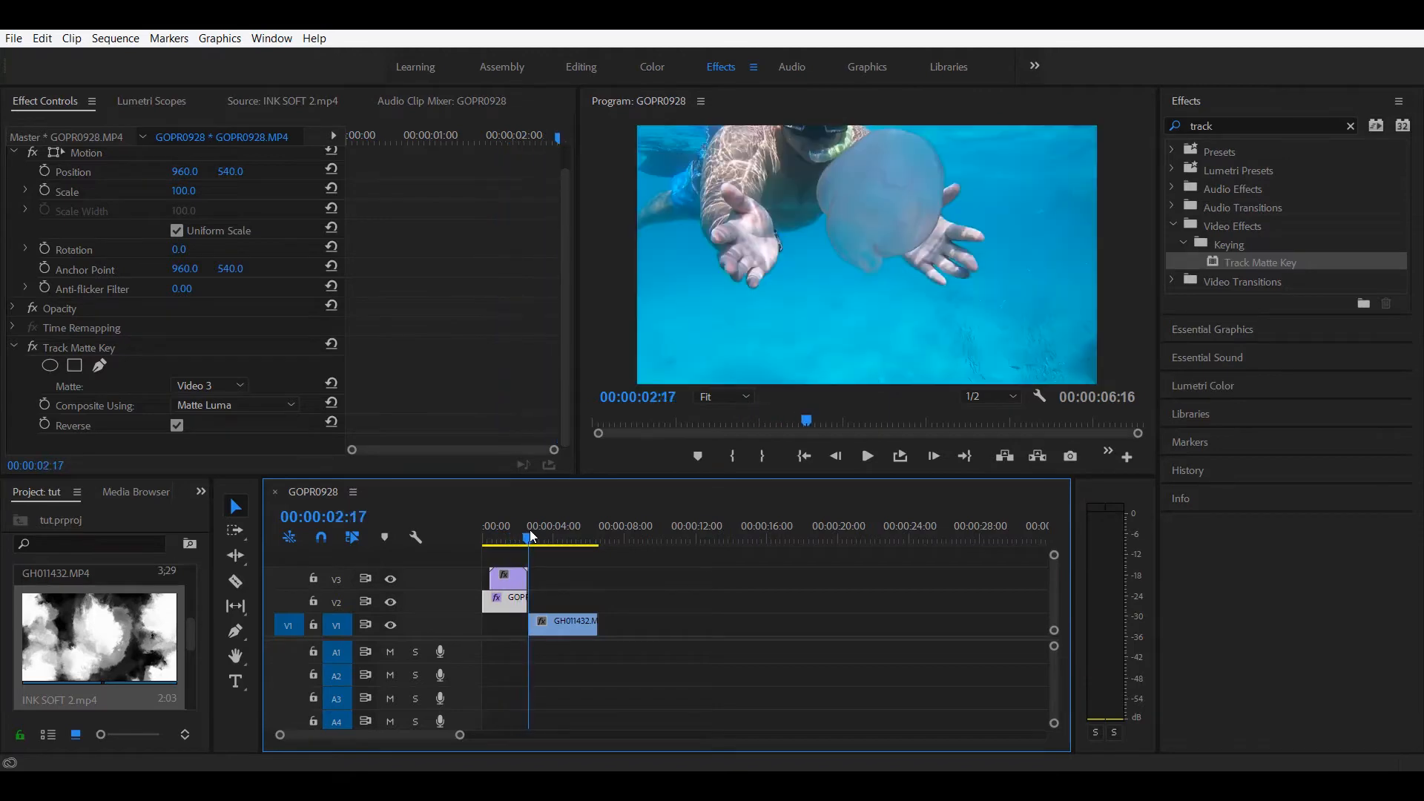
Step: Check the ink reveal mid-transition, then drag GH011432 earlier on V1
{"action": "left_click", "coordinate": [501, 538]}
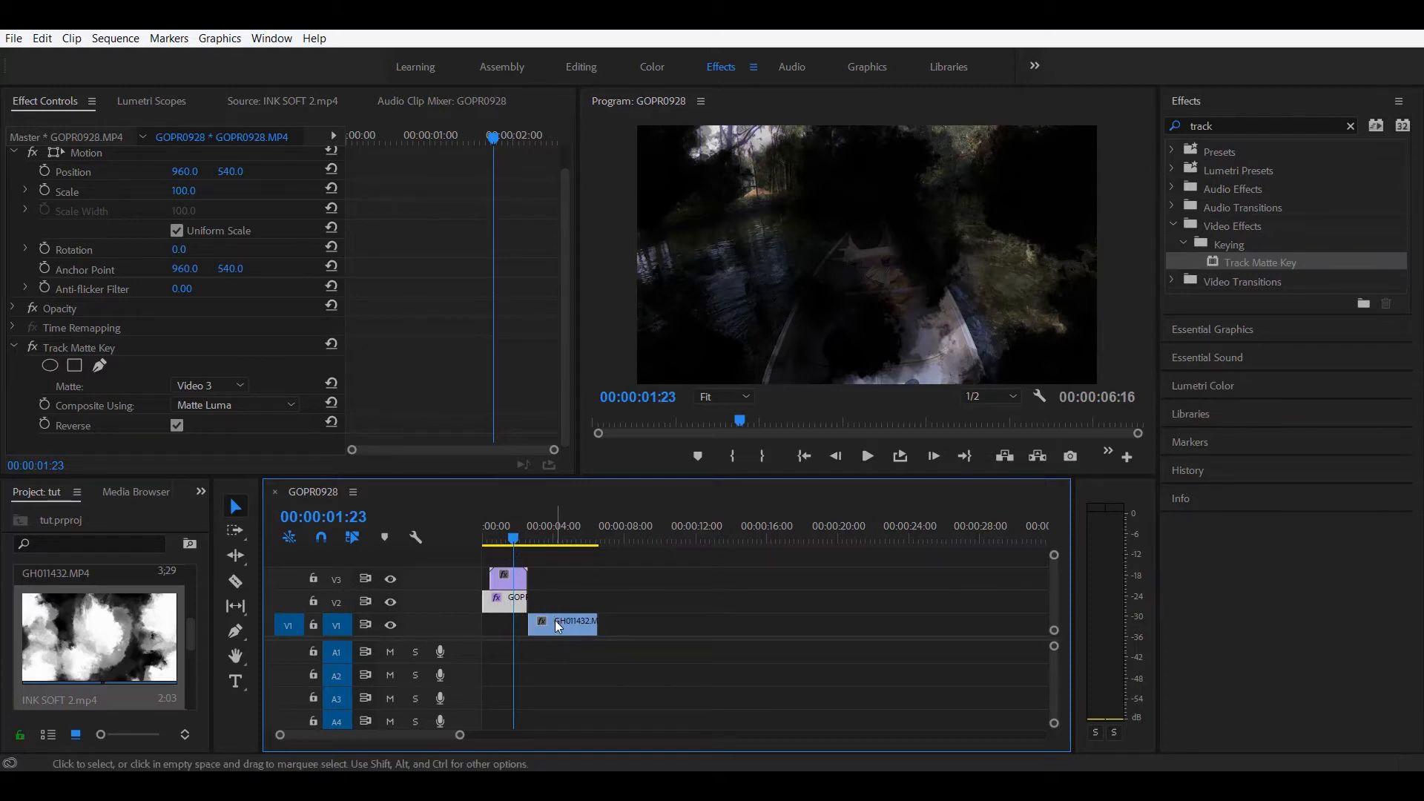
{"action": "left_click_drag", "start_coordinate": [563, 624], "coordinate": [518, 624]}
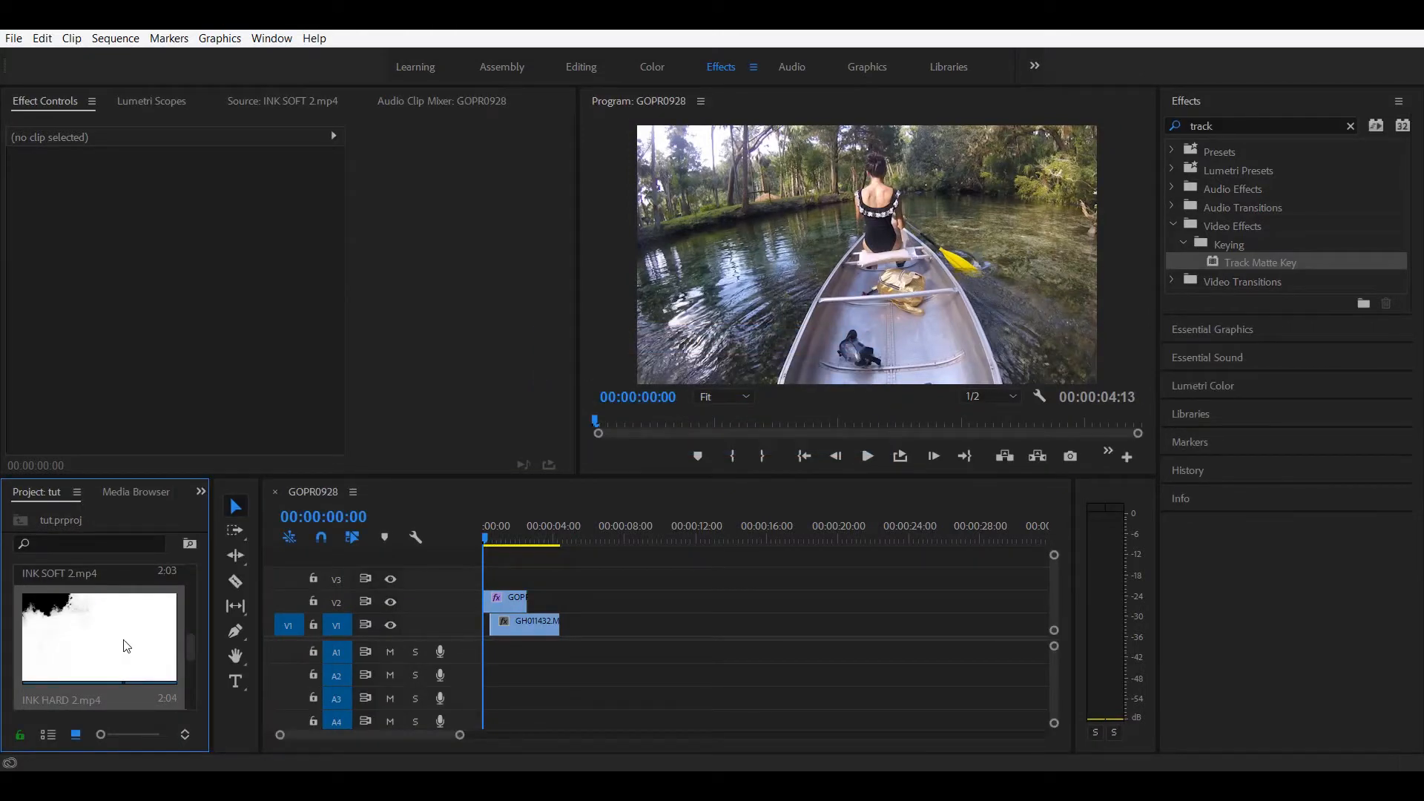
Step: Put INK HARD 2 on V3 and scrub through the reveal into the snorkeling footage
{"action": "double_click", "coordinate": [97, 637]}
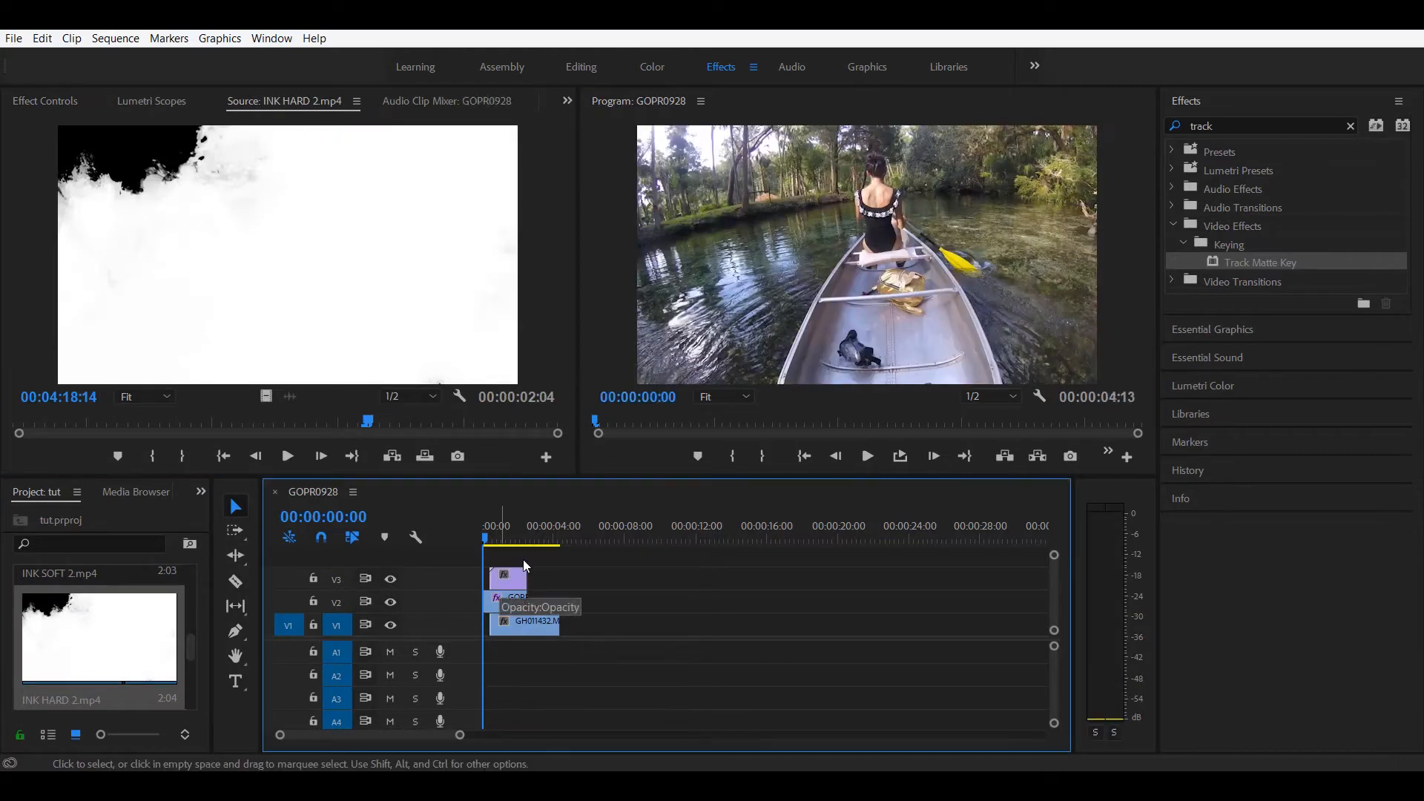
{"action": "left_click", "coordinate": [493, 539]}
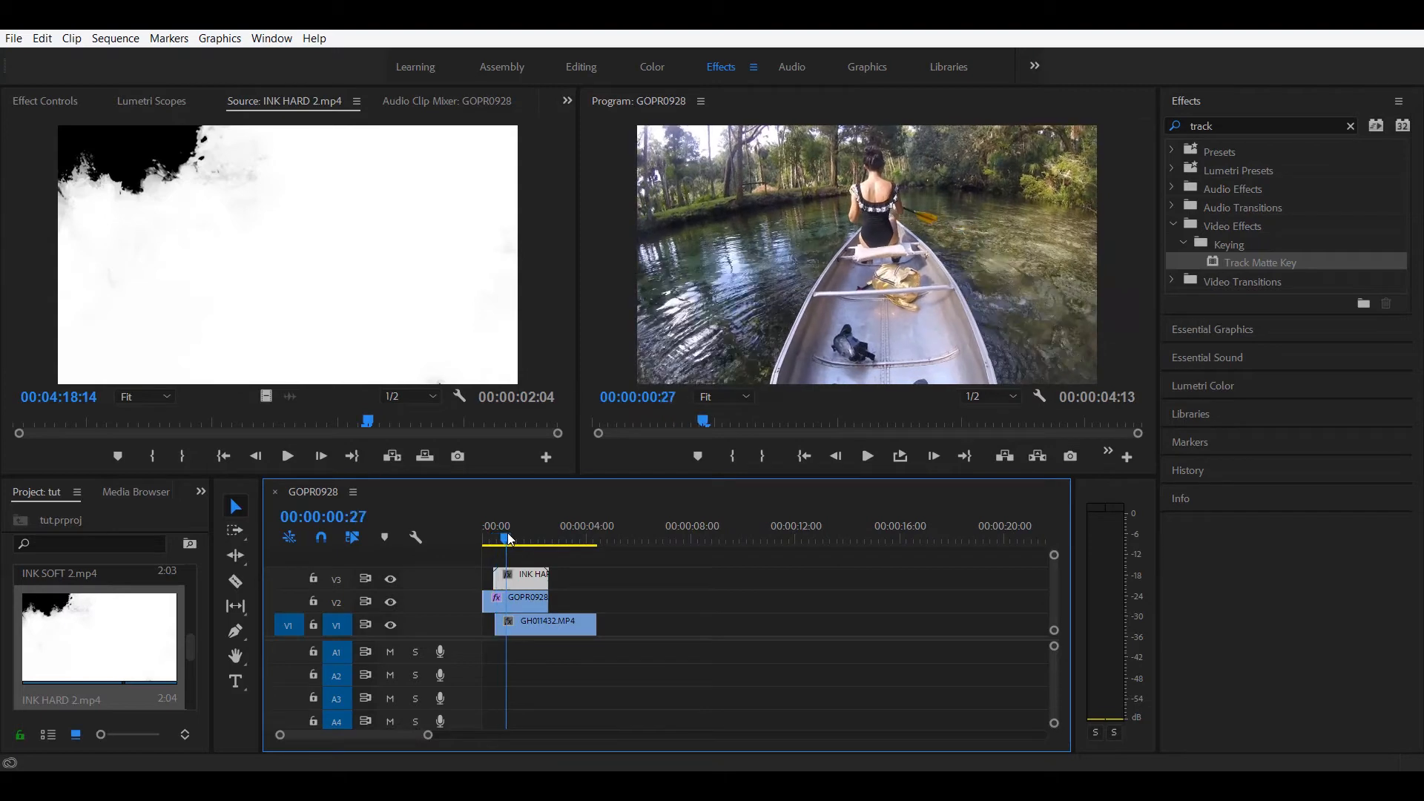
{"action": "left_click_drag", "start_coordinate": [506, 539], "coordinate": [551, 538]}
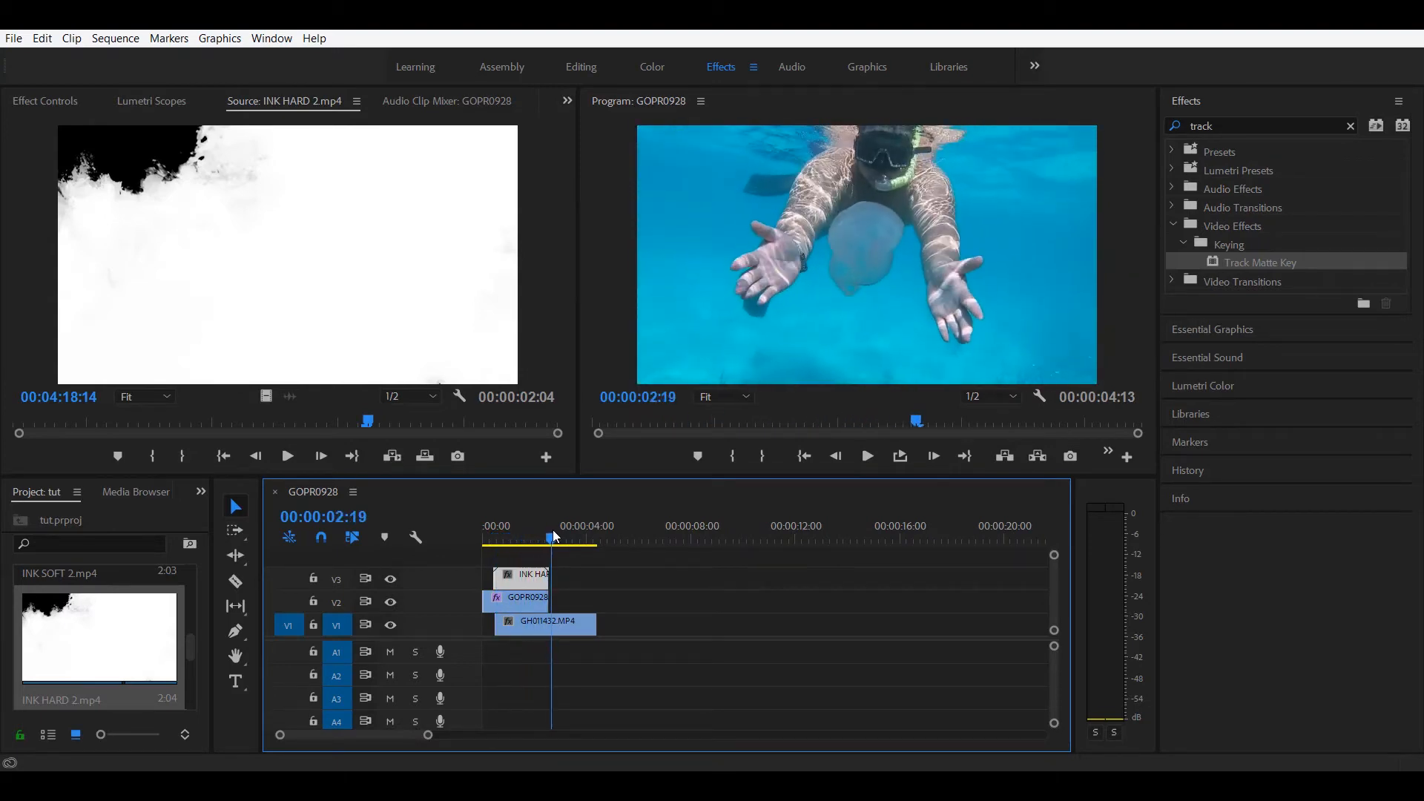
{"action": "left_click_drag", "start_coordinate": [552, 541], "coordinate": [525, 541]}
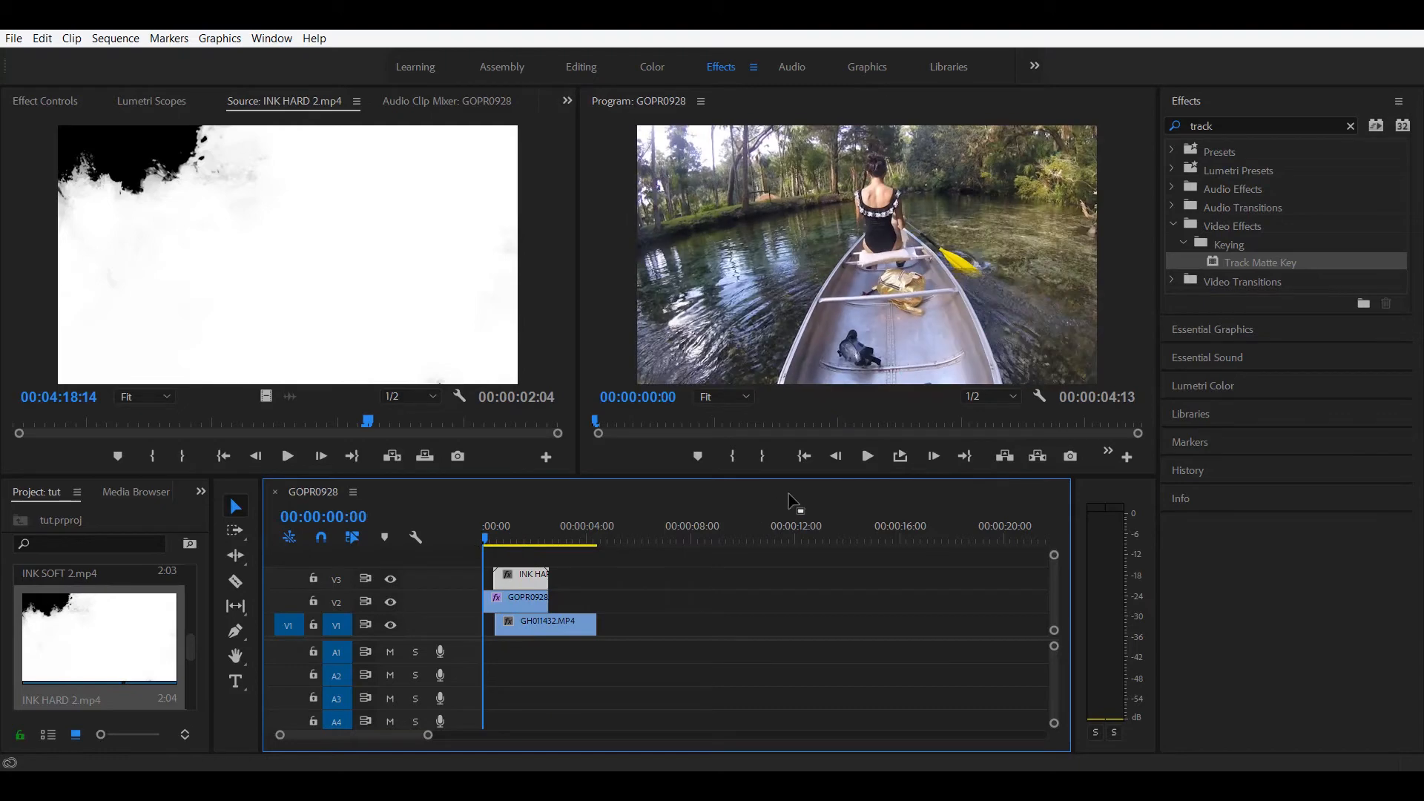
{"action": "left_click", "coordinate": [866, 456]}
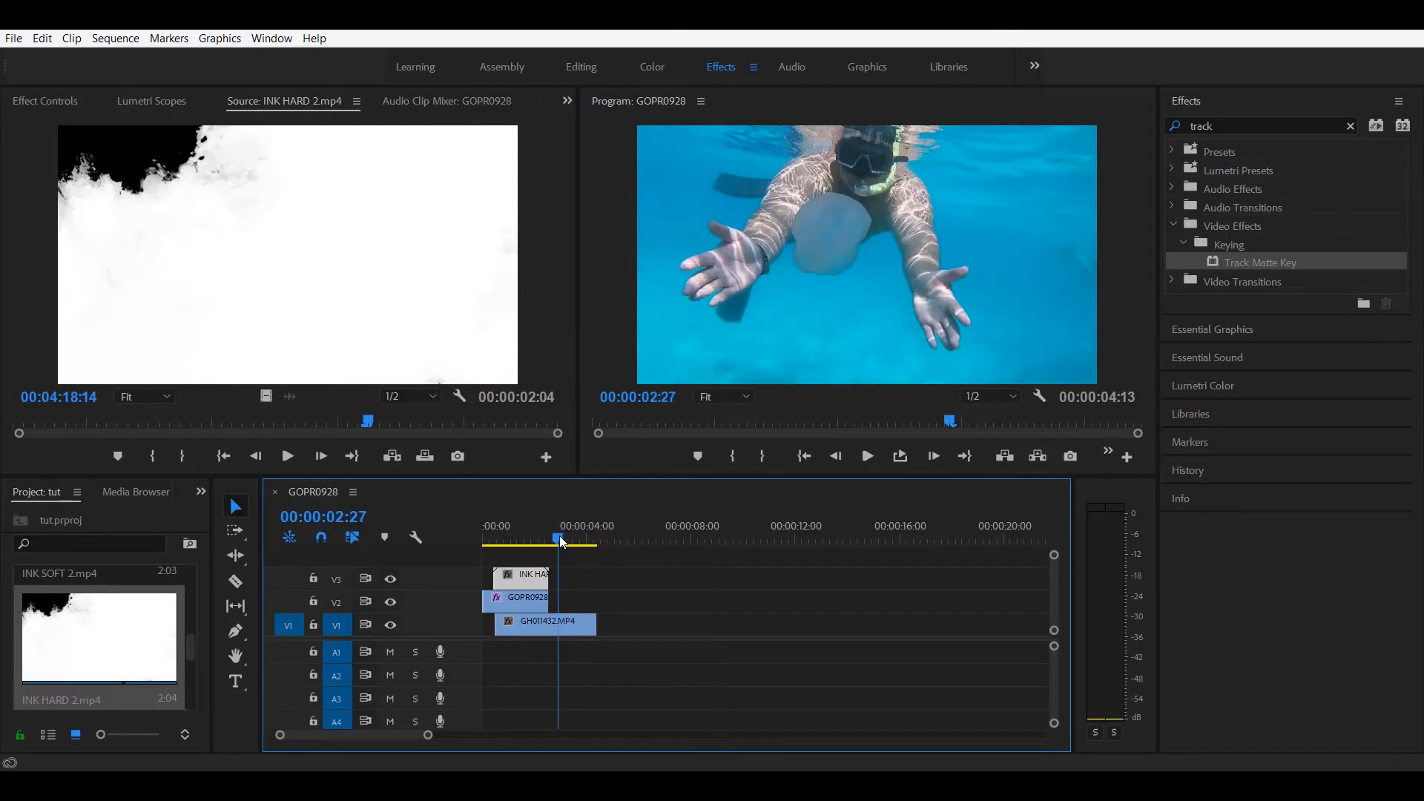
Step: Add The_Frozen_Lake after the snorkeling clip and INK SOFT 3 above their join
{"action": "left_click", "coordinate": [235, 582]}
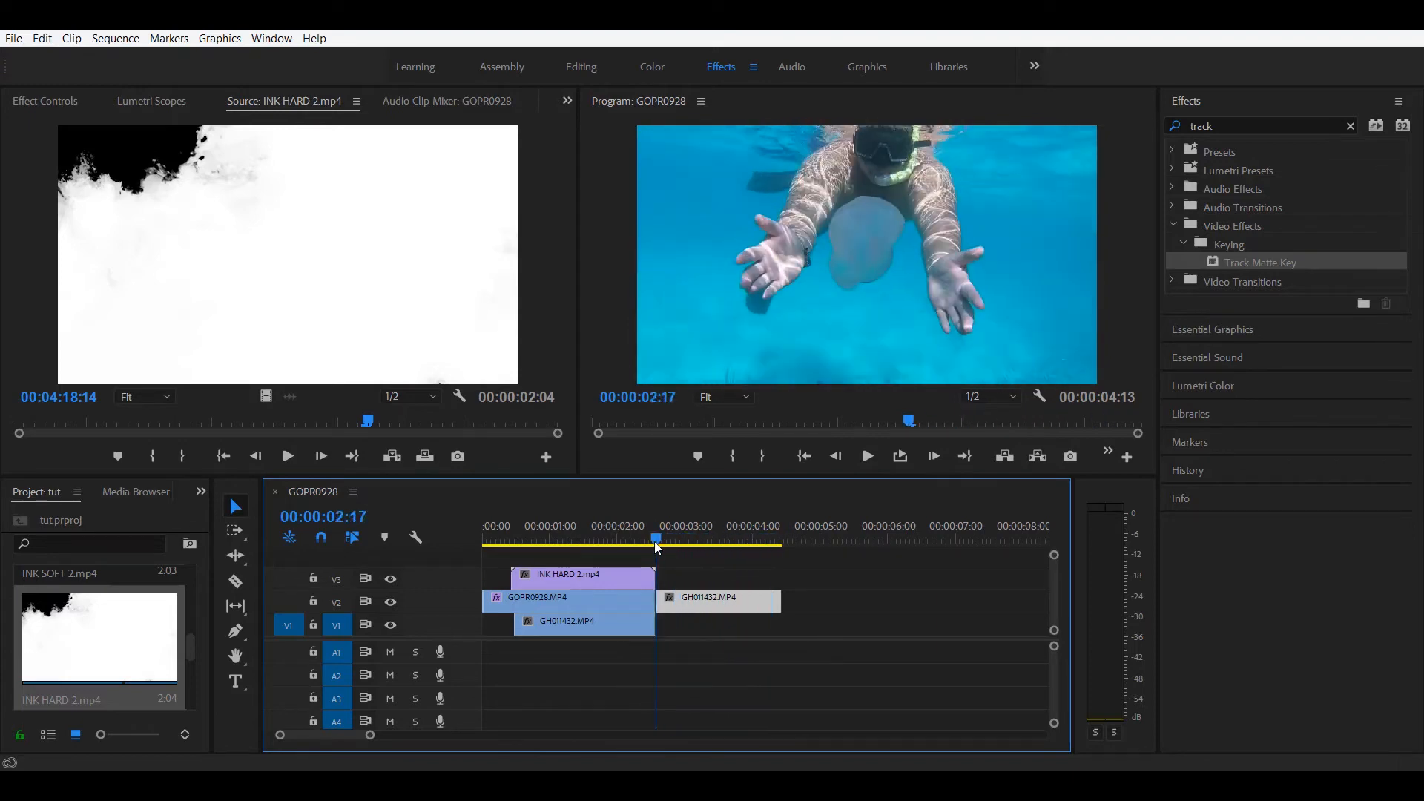
{"action": "left_click_drag", "start_coordinate": [655, 540], "coordinate": [744, 541]}
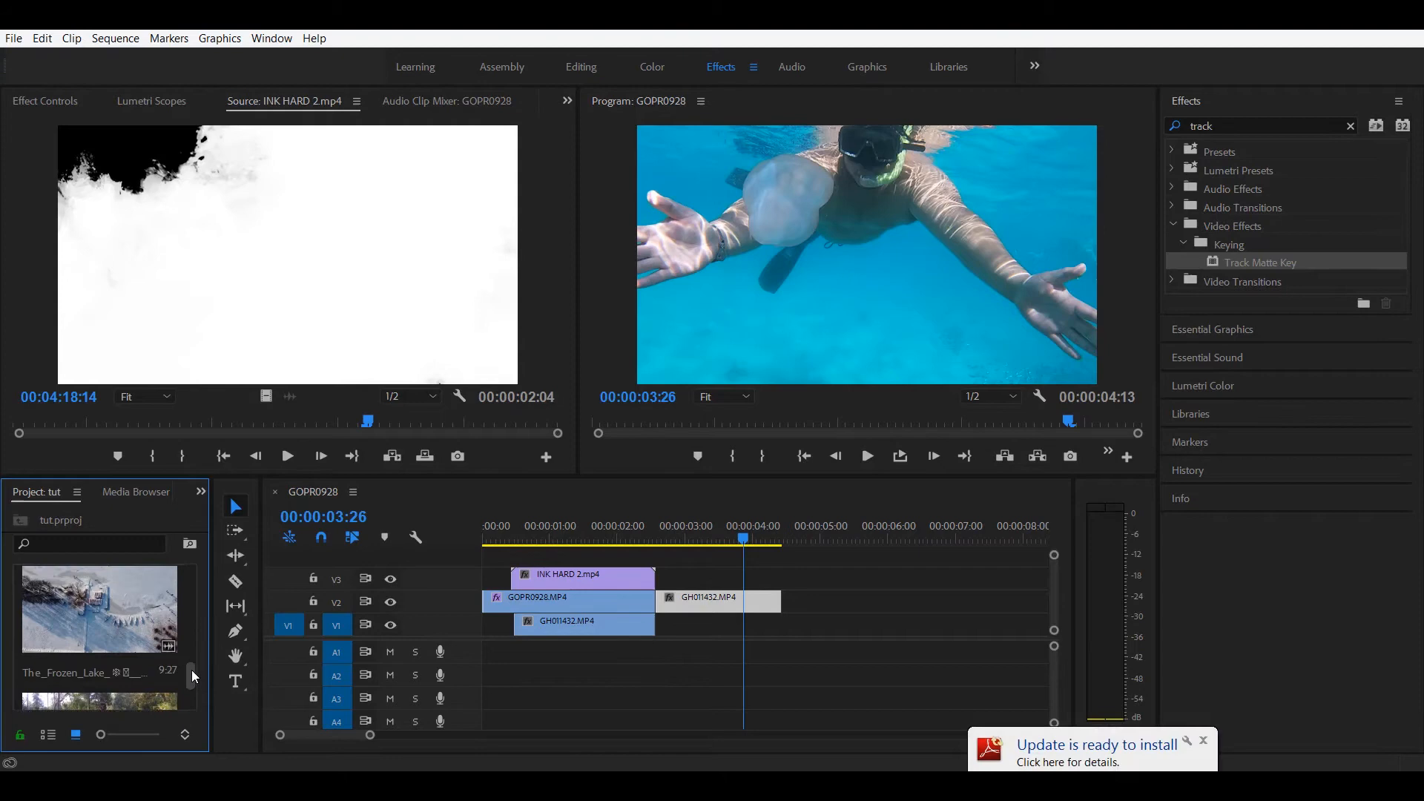
{"action": "double_click", "coordinate": [98, 608]}
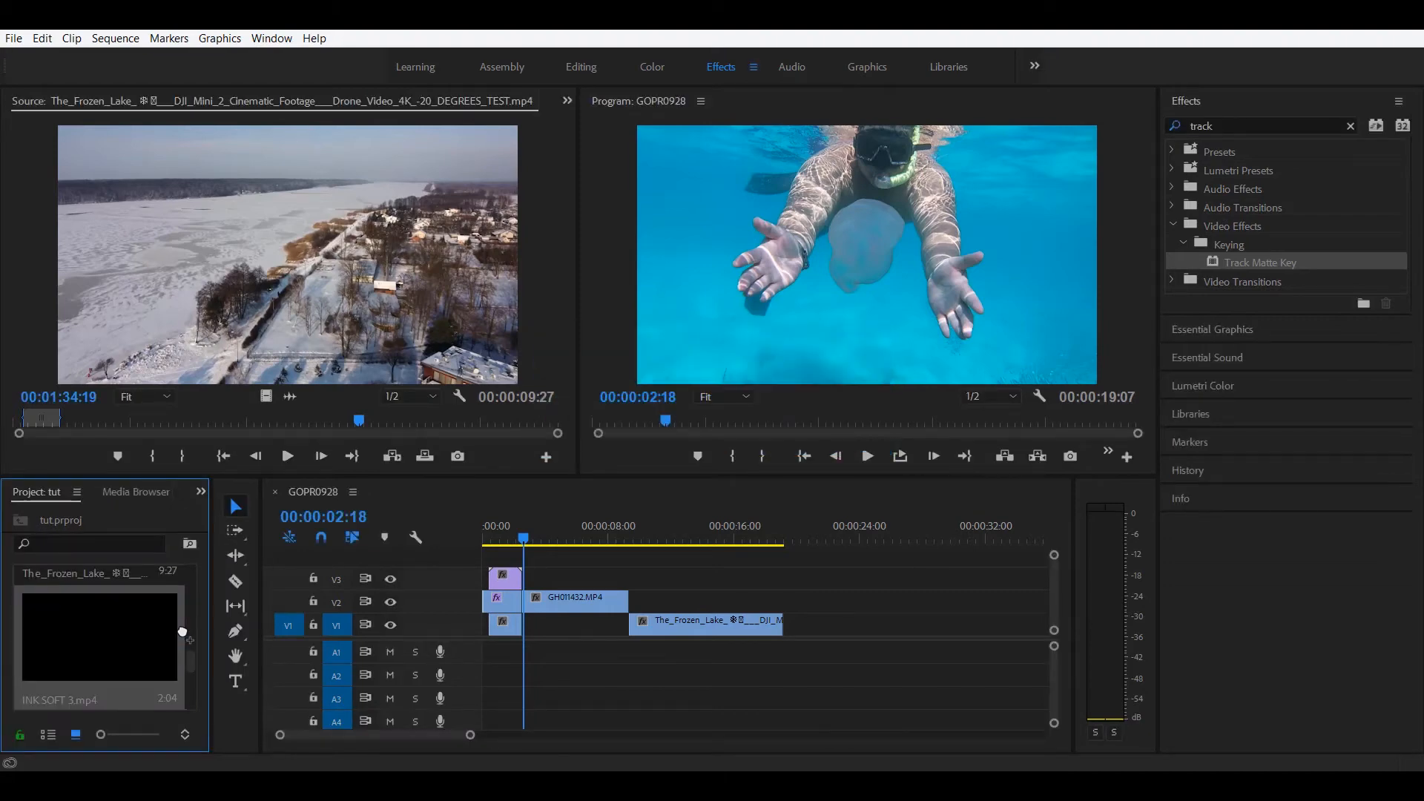
{"action": "double_click", "coordinate": [98, 636]}
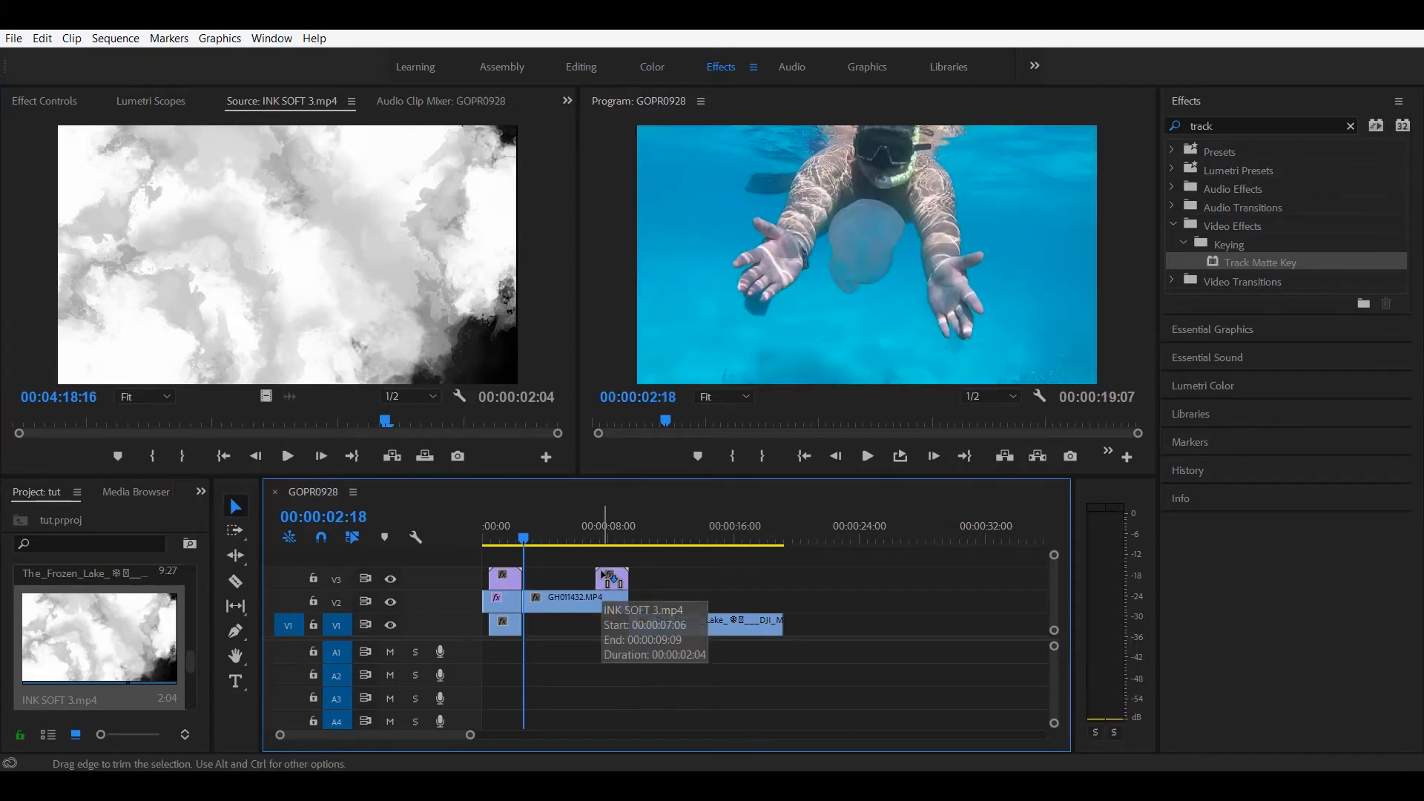
{"action": "left_click", "coordinate": [631, 539]}
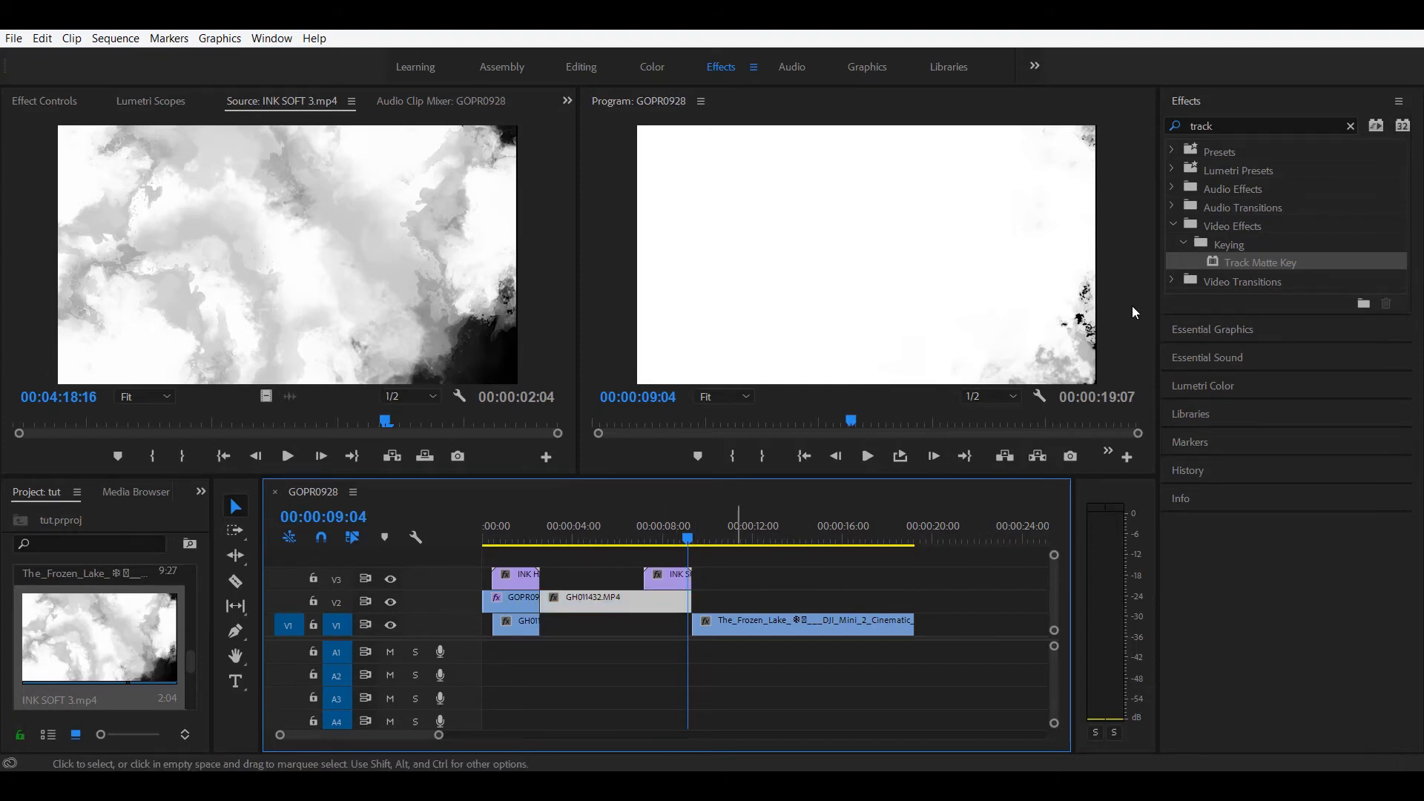
Step: Apply Track Matte Key to GH011432 with Video 3, Matte Luma and Reverse, then scrub
{"action": "left_click_drag", "start_coordinate": [1259, 262], "coordinate": [627, 604]}
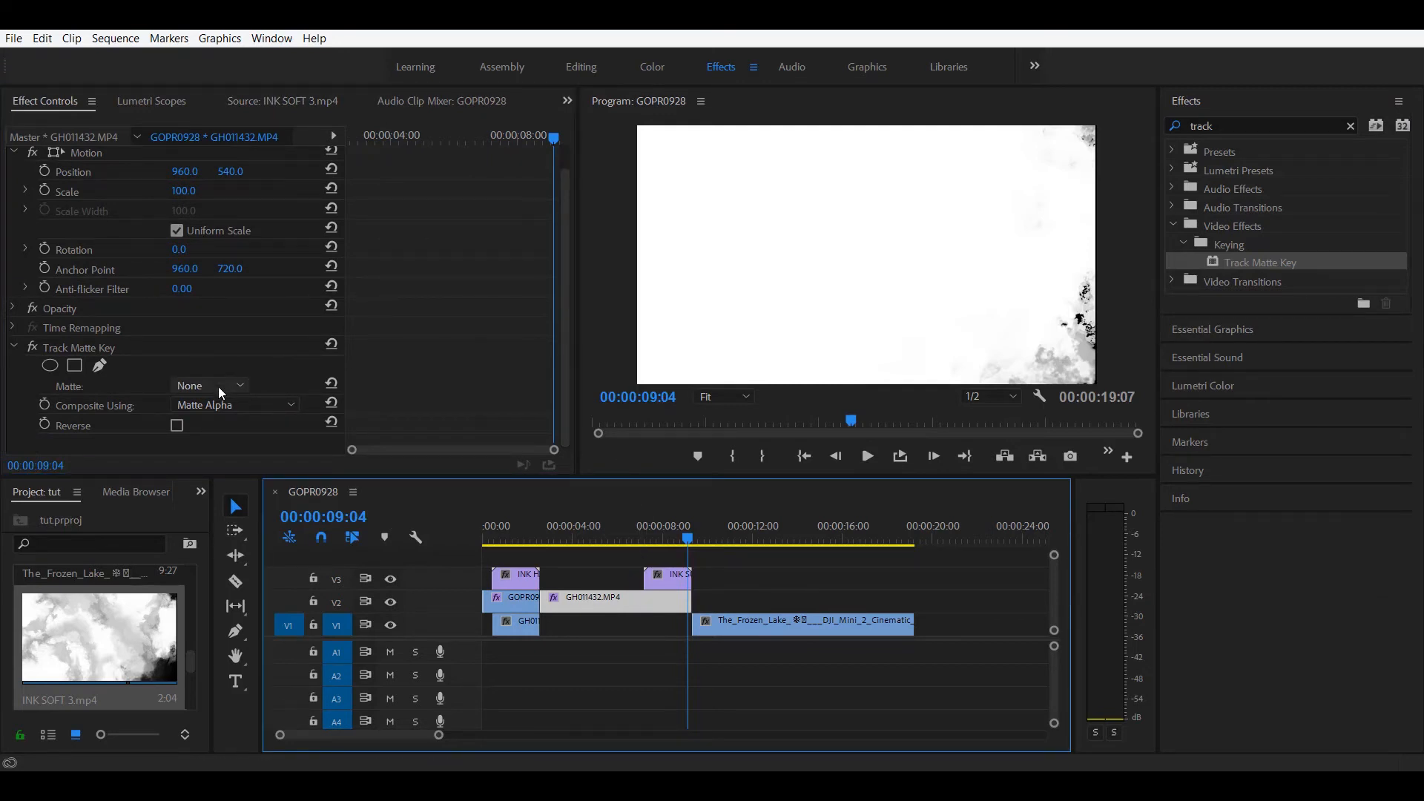
{"action": "left_click", "coordinate": [209, 385]}
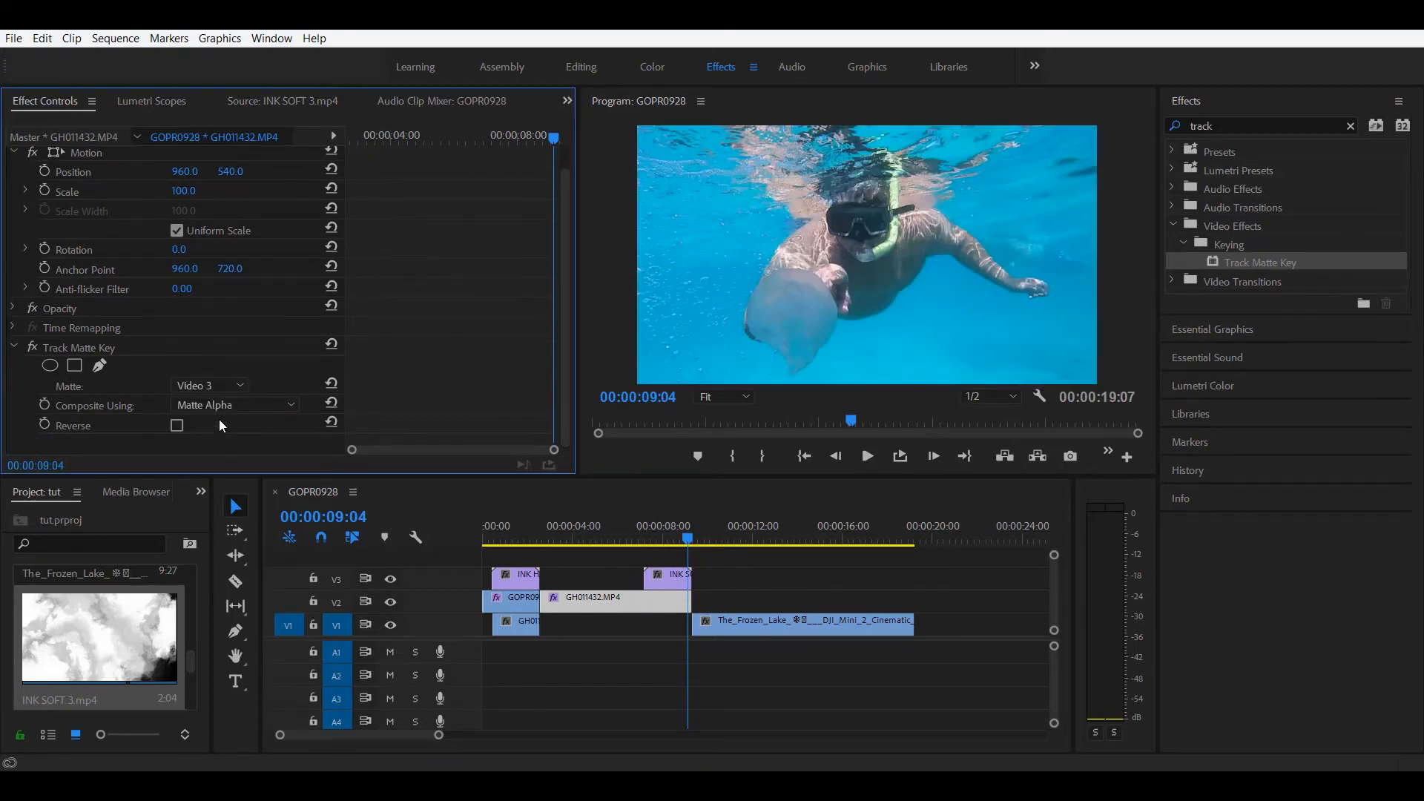
{"action": "left_click", "coordinate": [234, 405]}
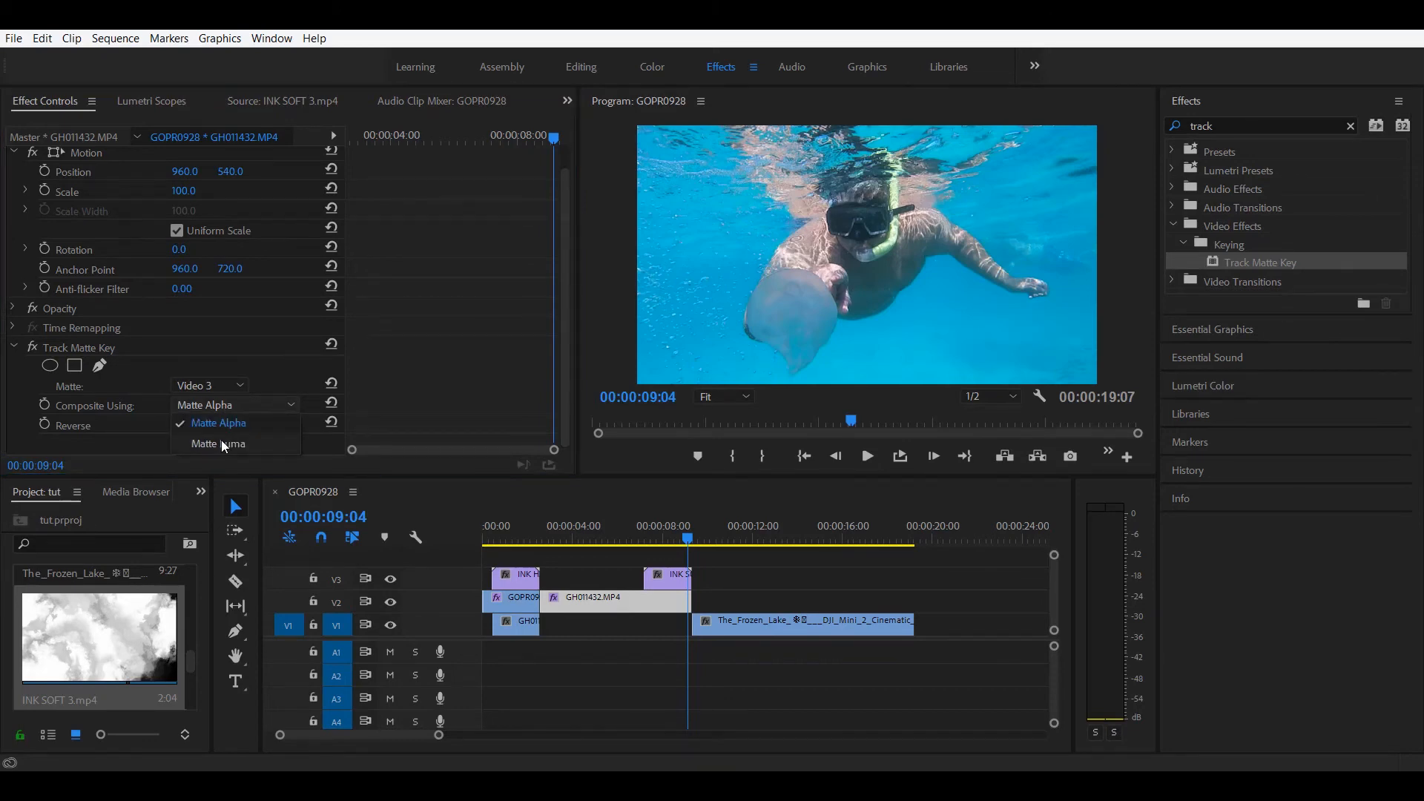
{"action": "left_click", "coordinate": [216, 445]}
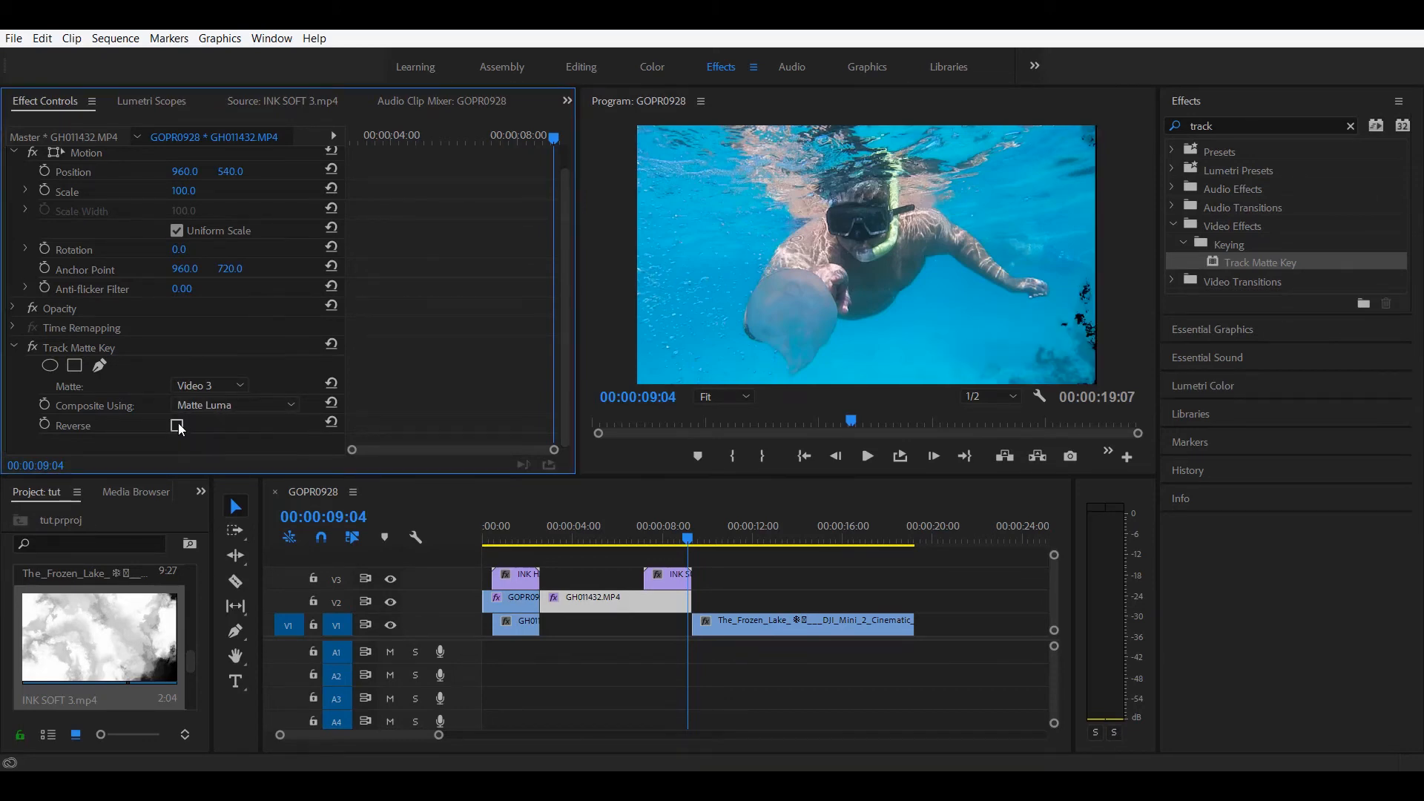
{"action": "left_click", "coordinate": [177, 425]}
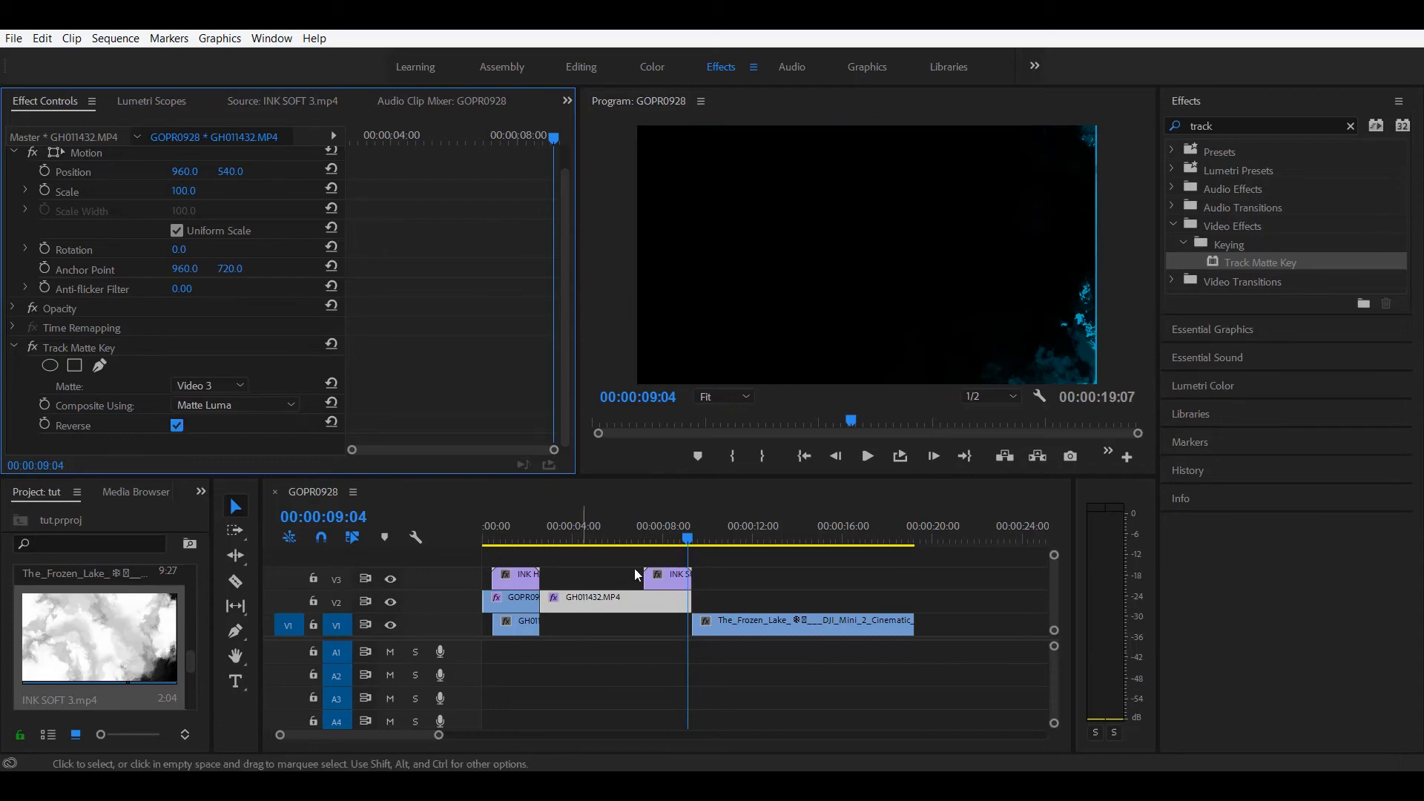
{"action": "left_click", "coordinate": [645, 539]}
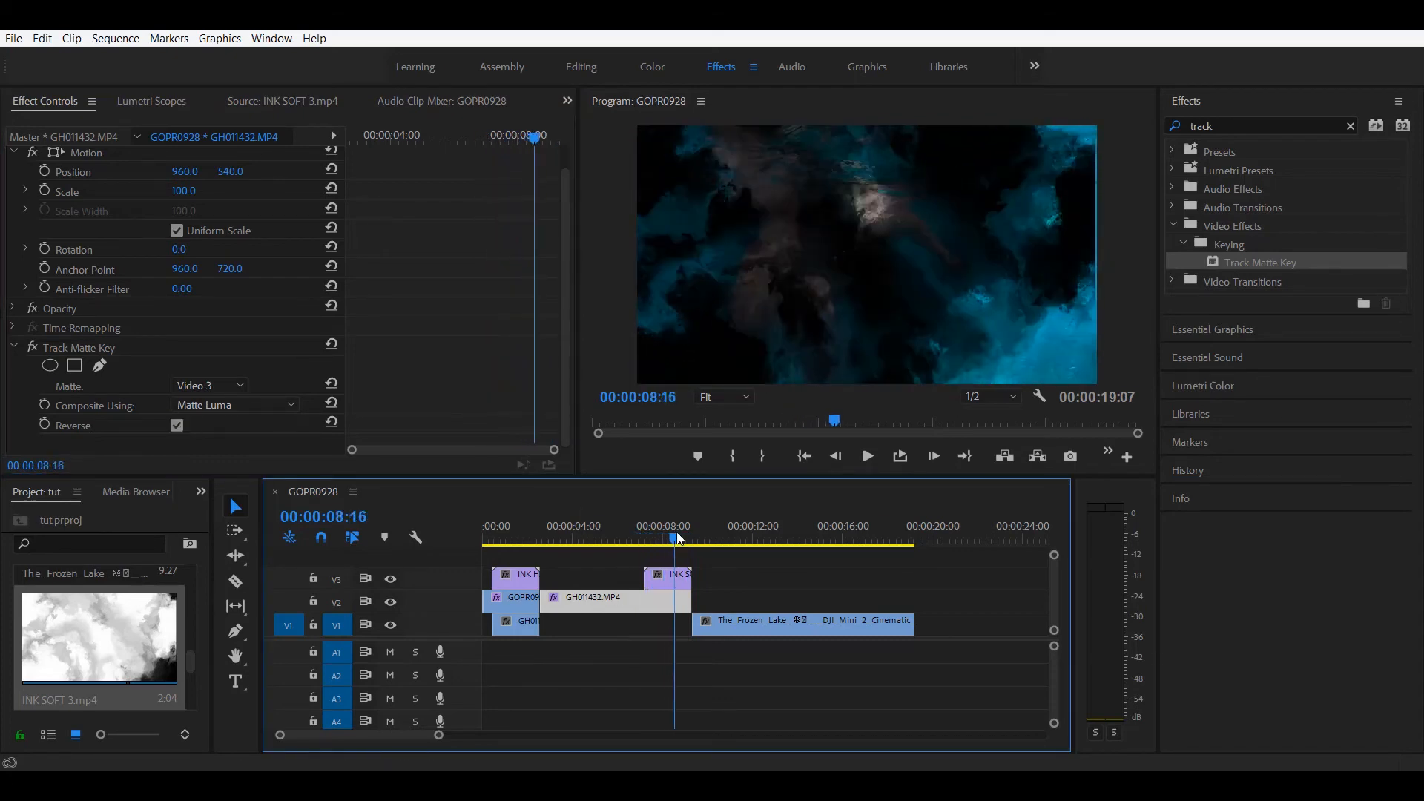
{"action": "left_click_drag", "start_coordinate": [675, 537], "coordinate": [639, 538]}
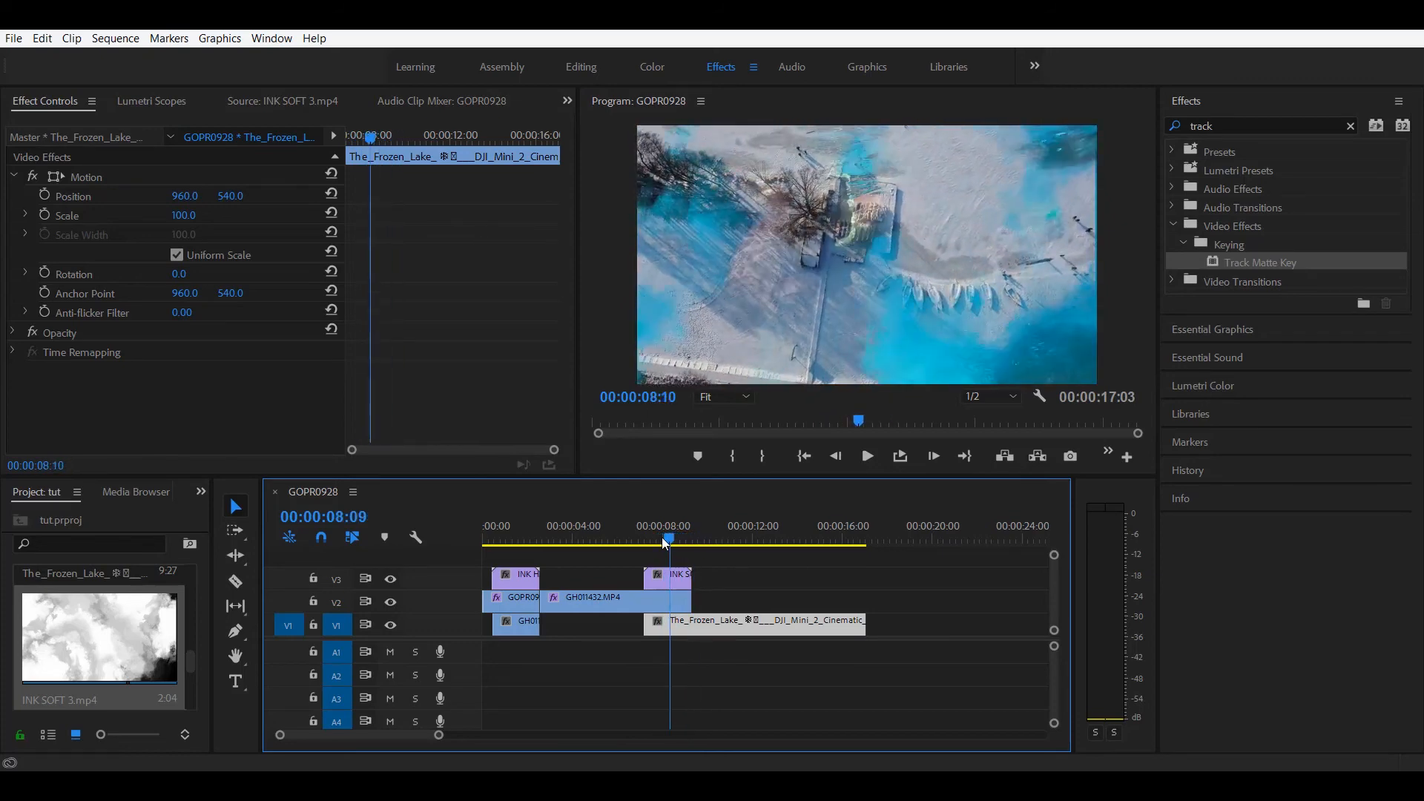
Step: Scrub through the snorkeling-to-frozen-lake ink transition
{"action": "left_click_drag", "start_coordinate": [668, 541], "coordinate": [652, 541]}
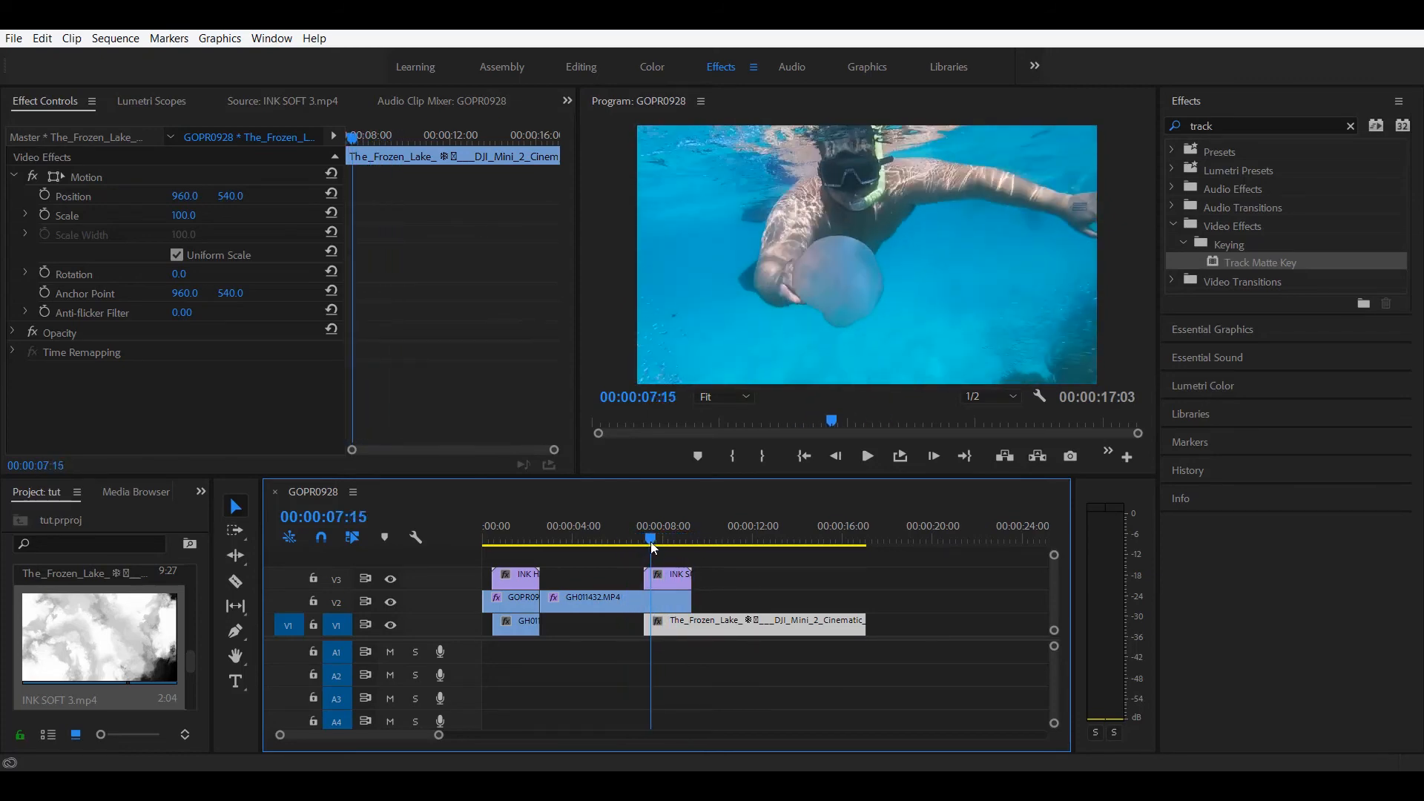